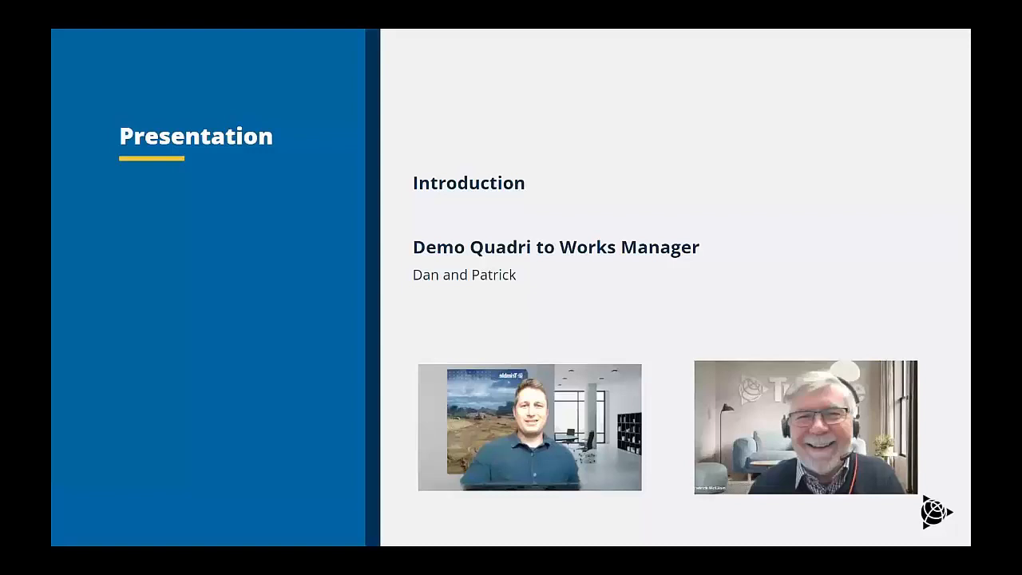
mouse_move(909, 92)
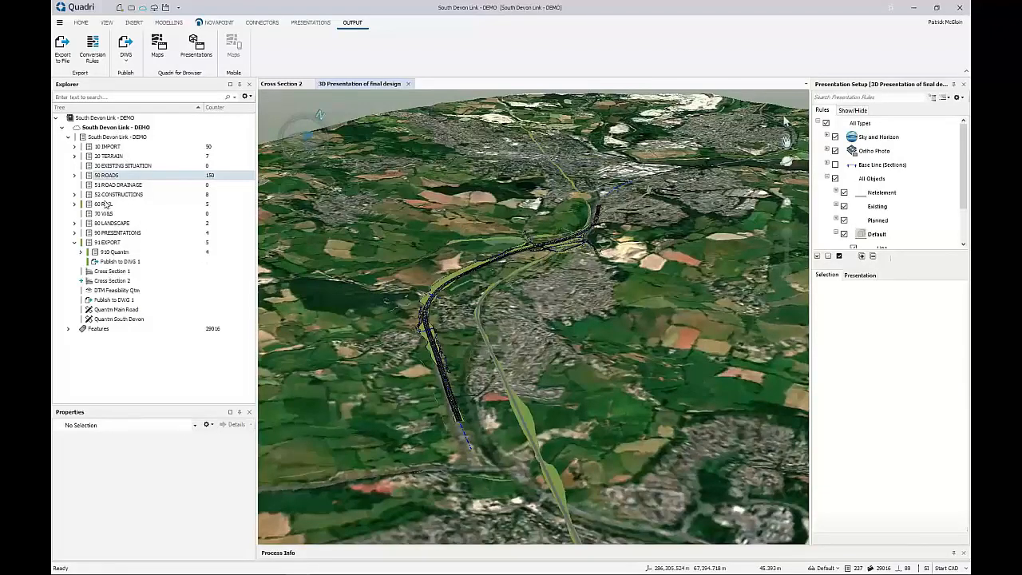
mouse_move(143, 177)
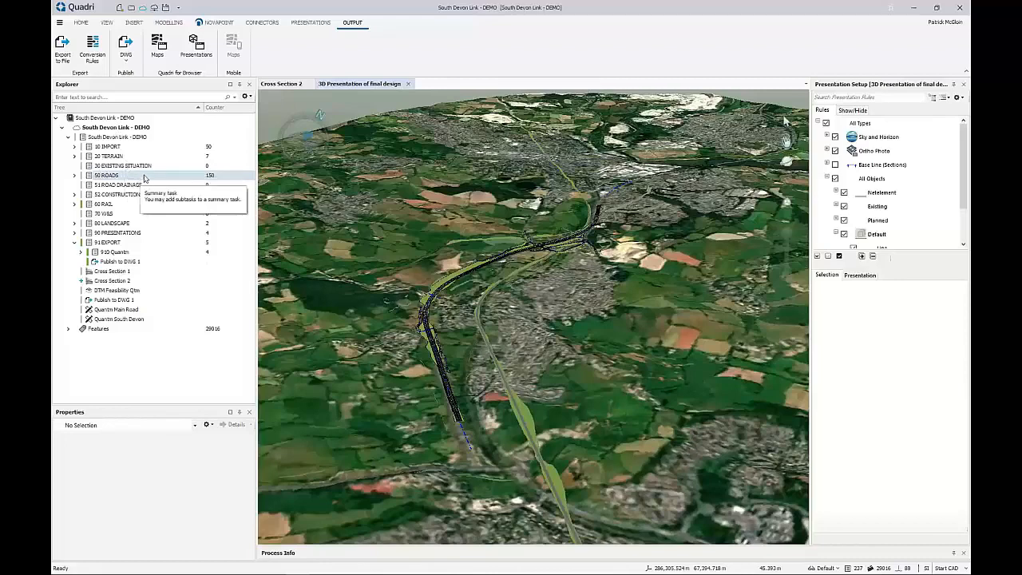
click(74, 146)
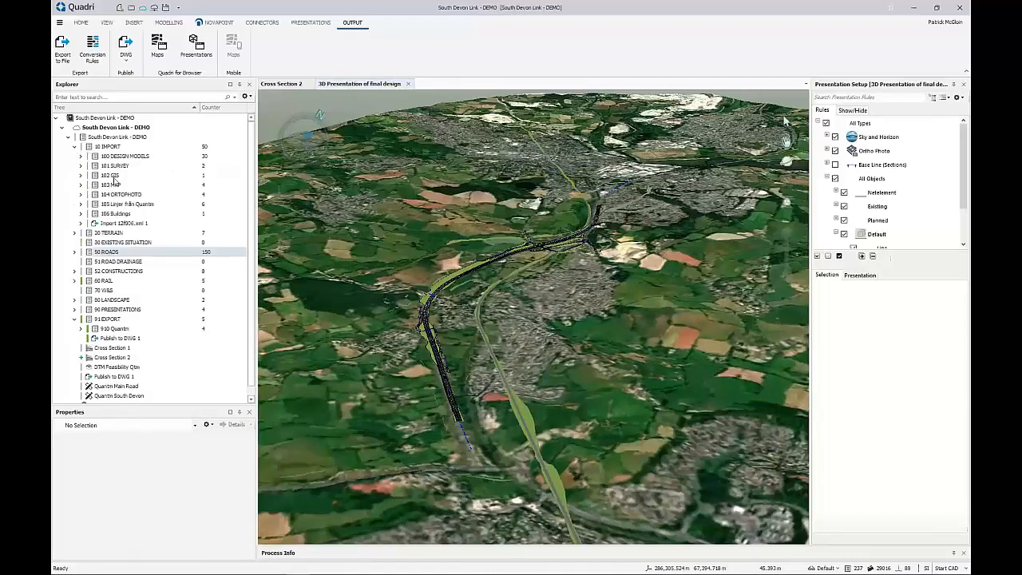
mouse_move(119, 232)
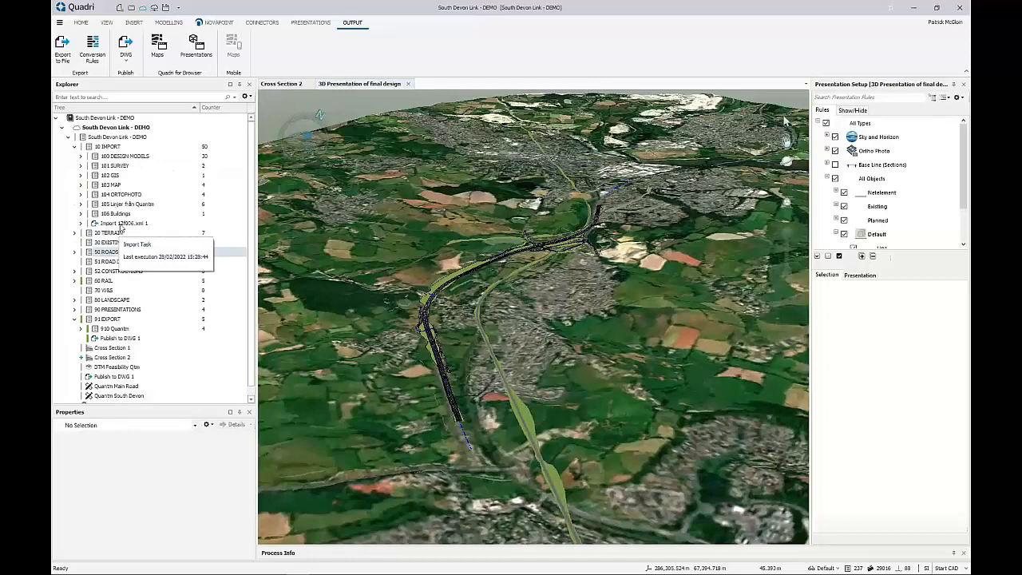
mouse_move(135, 212)
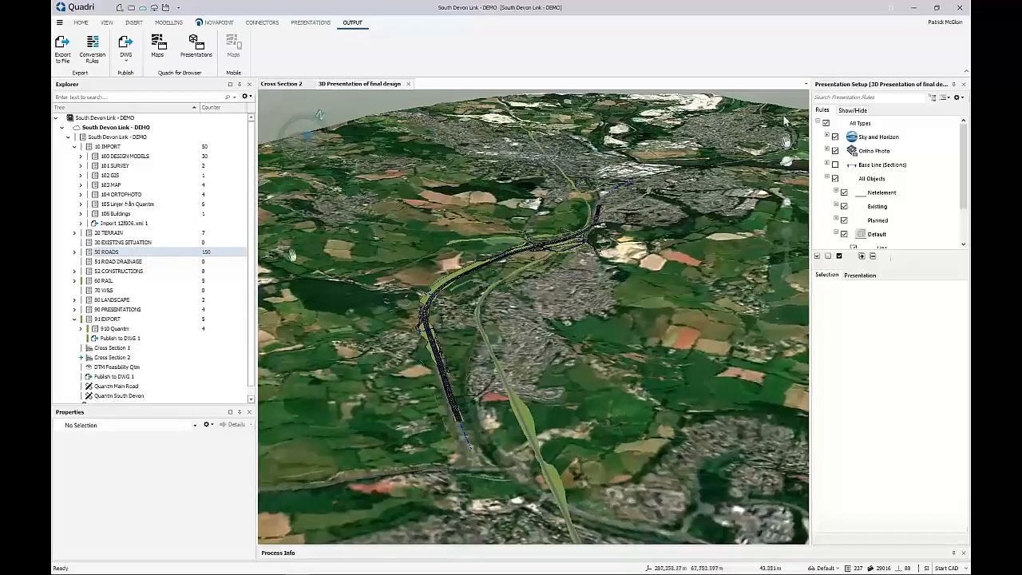
mouse_move(109, 222)
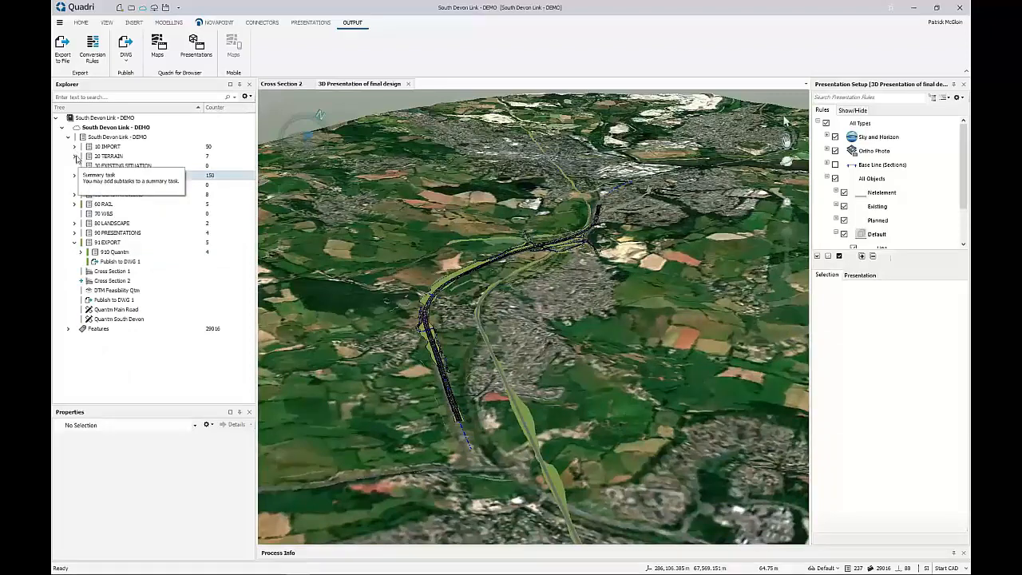
Switch to the Modelling tab, peek into 20 TERRAIN, then expand 50 ROADS to its road models
click(168, 21)
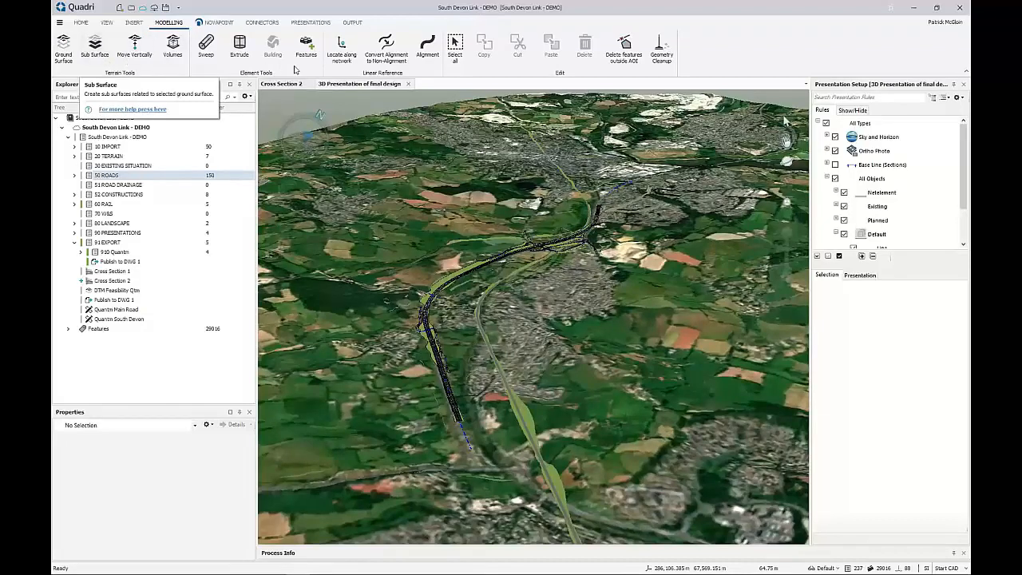
mouse_move(306, 46)
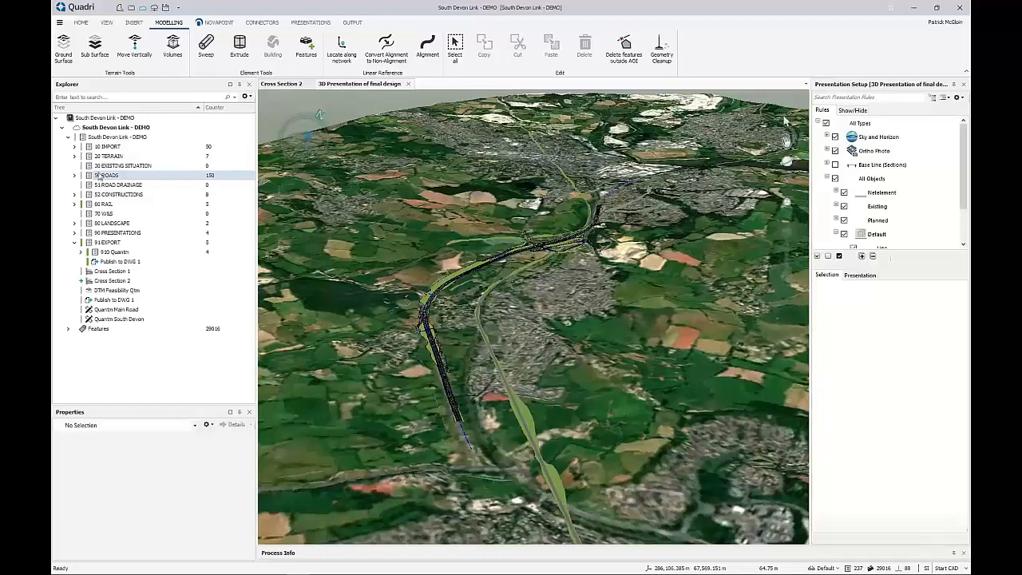
click(74, 156)
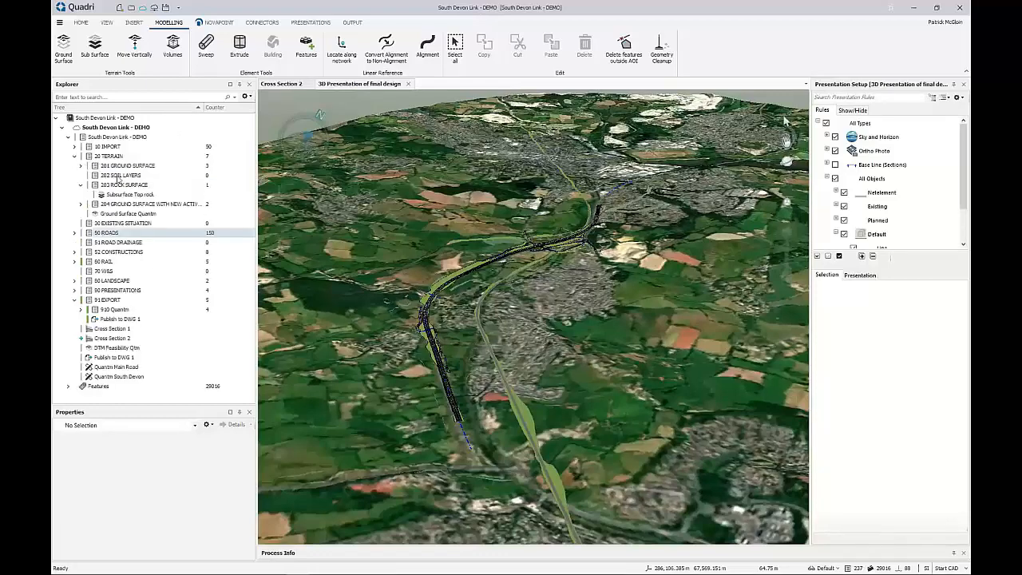
mouse_move(120, 194)
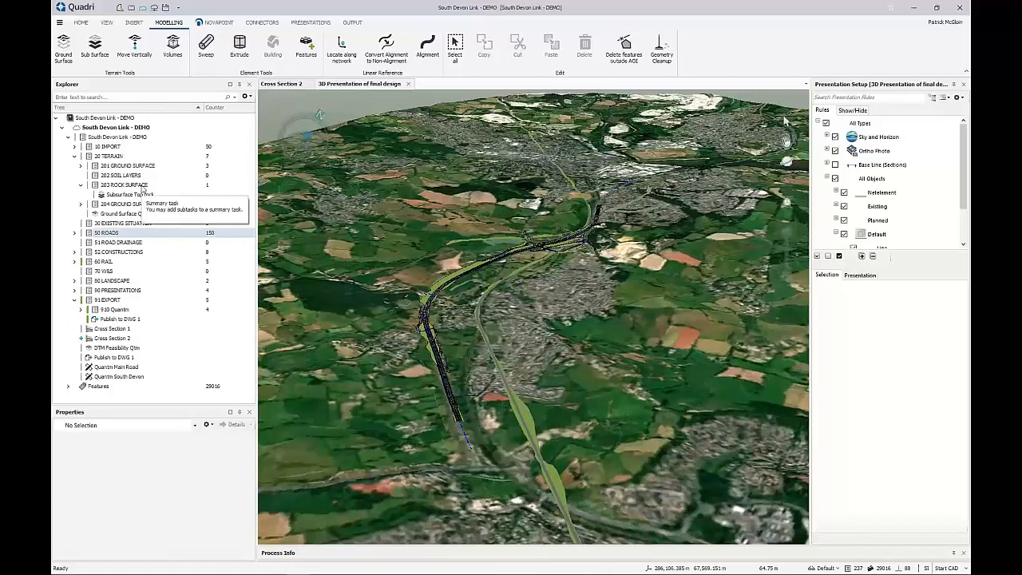
click(74, 156)
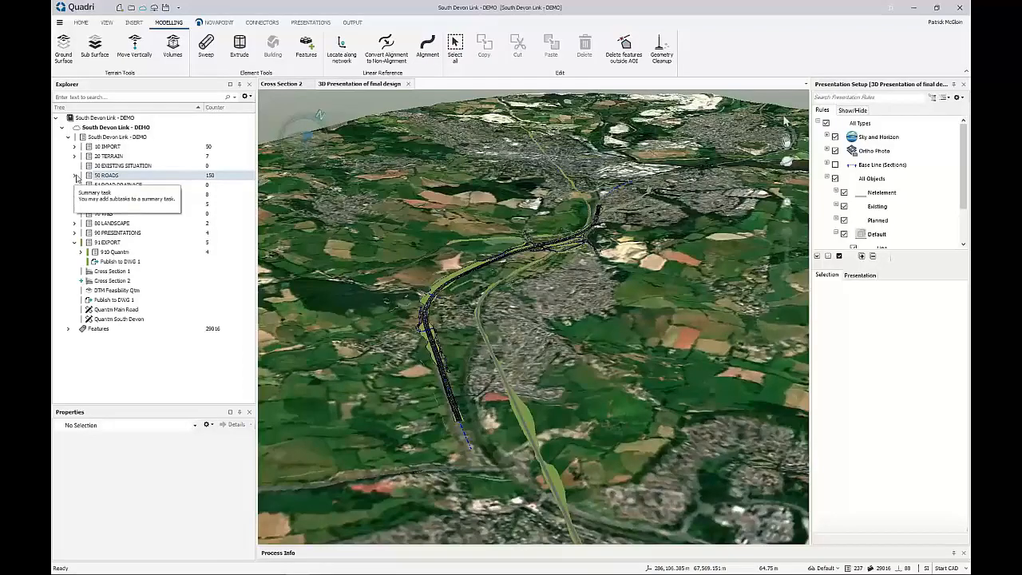
click(75, 174)
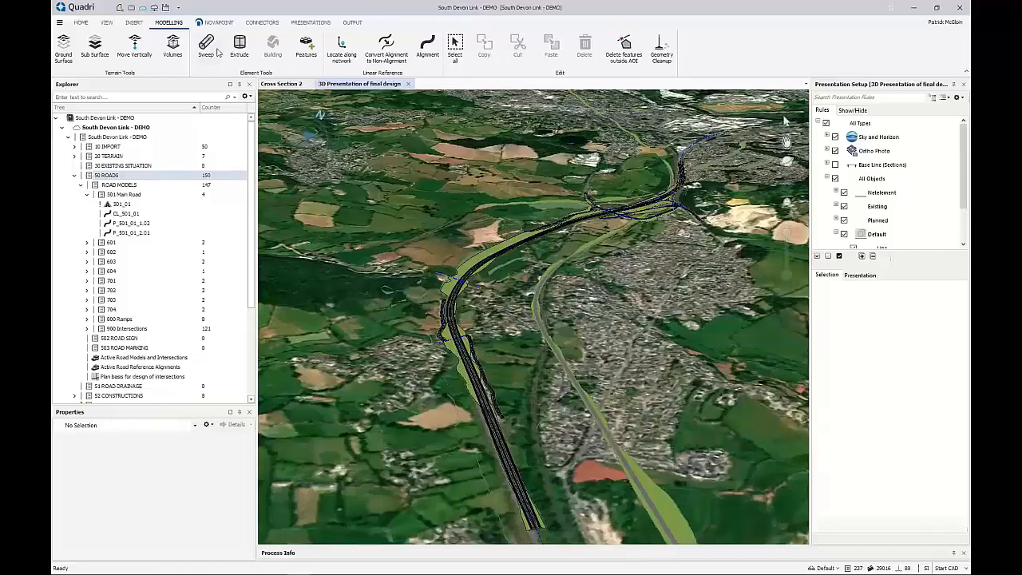
Show the Novapoint ribbon and collapse the 50 ROADS node in Explorer
click(217, 21)
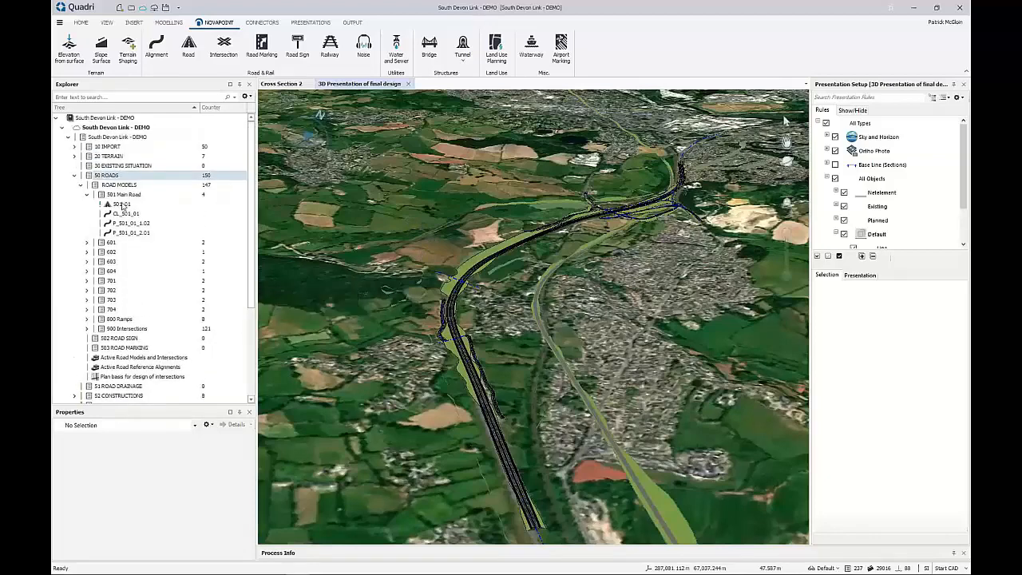
click(75, 175)
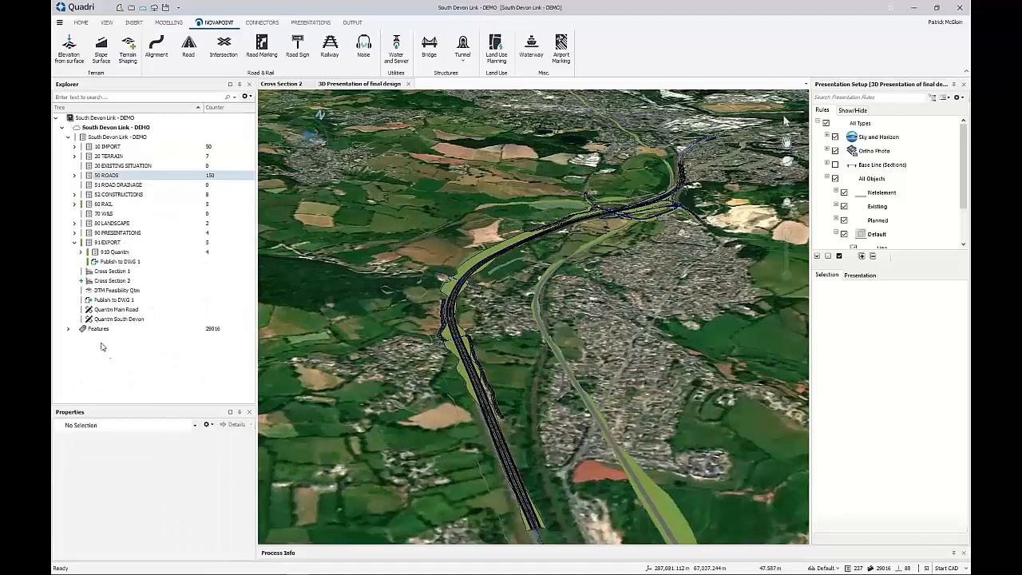
Expand Features > Bridge and select Bridge (37449) to see its task and validity
click(68, 328)
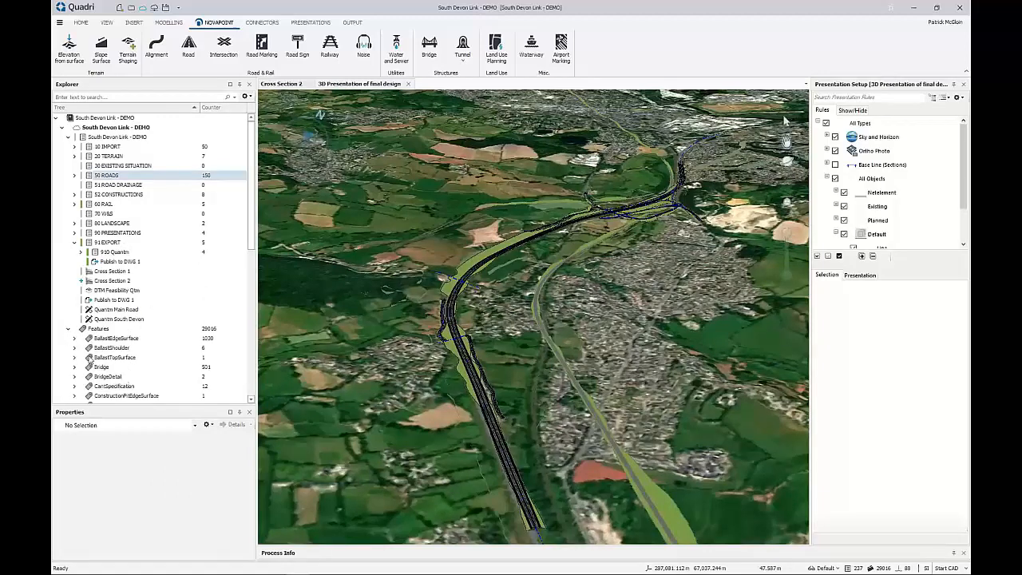
scroll(down, 3)
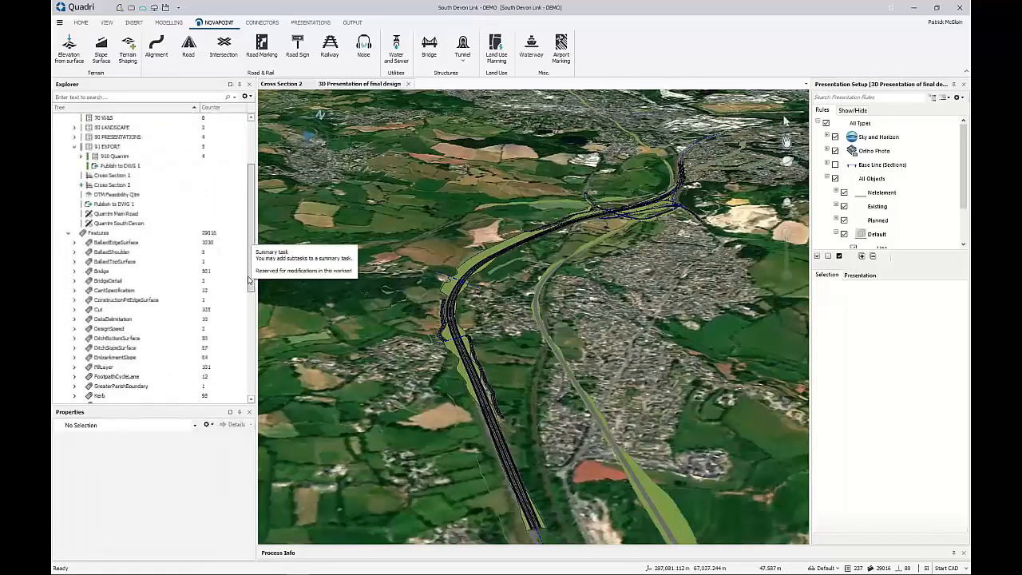
scroll(down, 3)
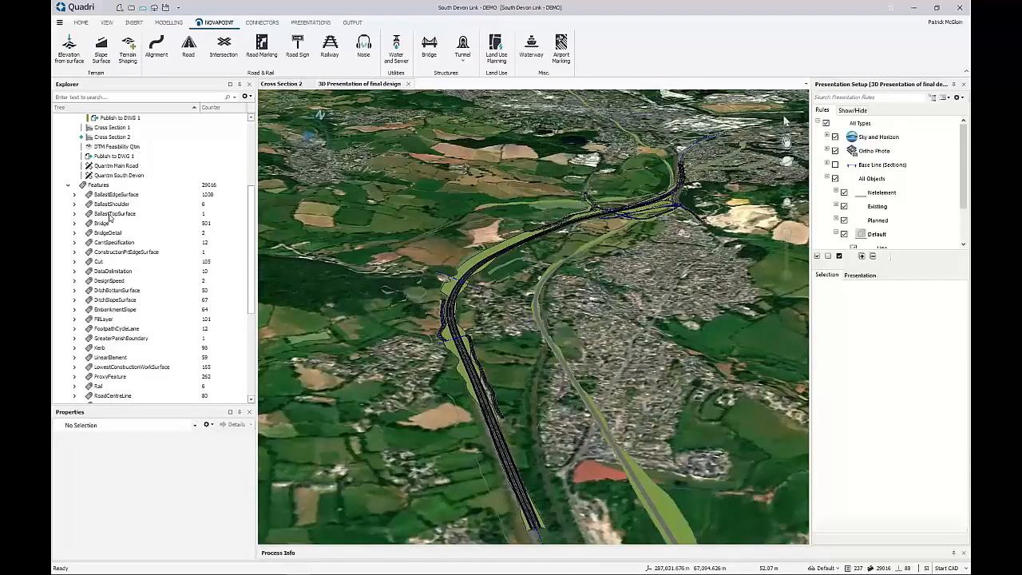
click(74, 223)
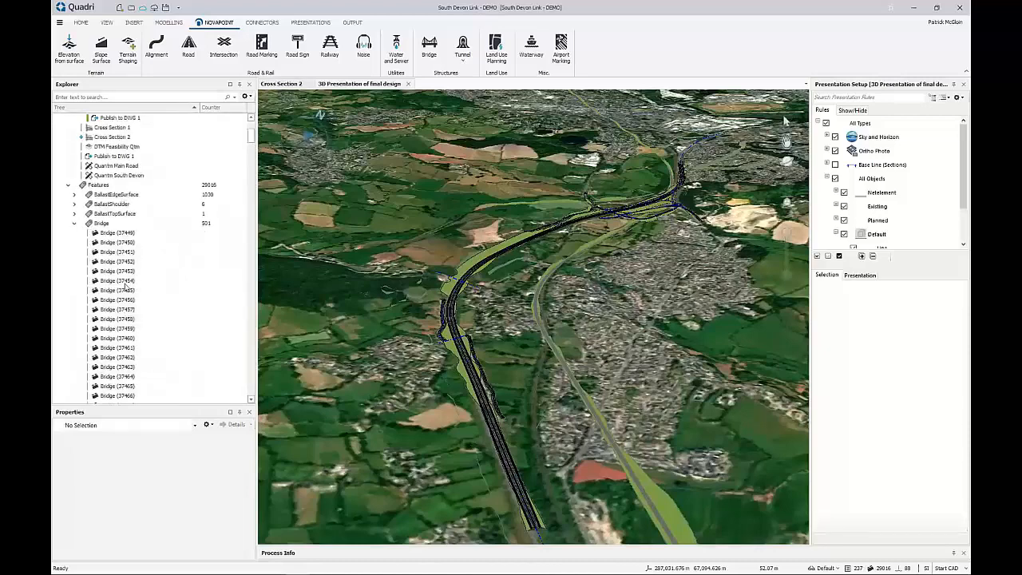
click(117, 233)
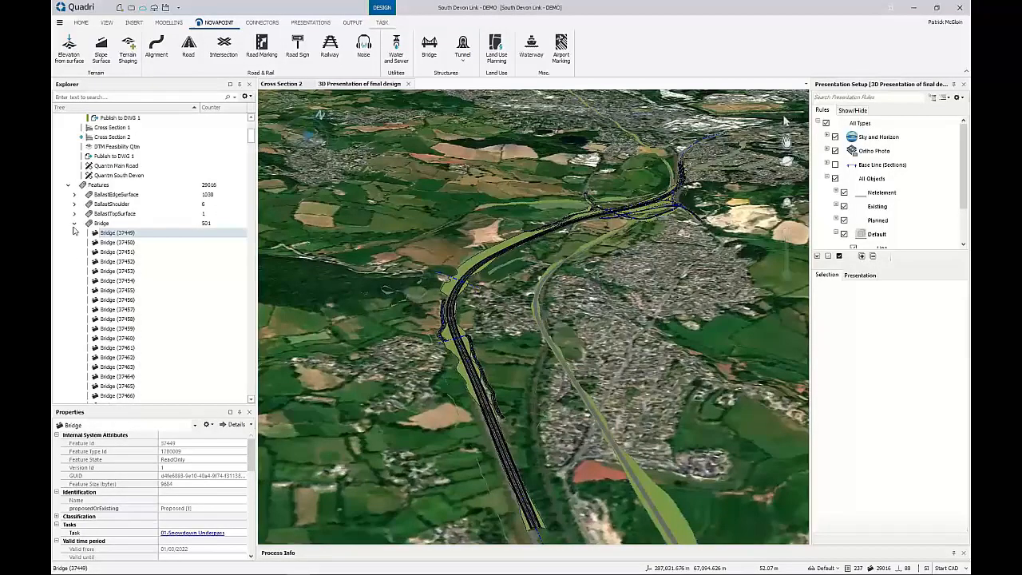
Collapse the Bridge node and scroll through the remaining feature types
click(74, 223)
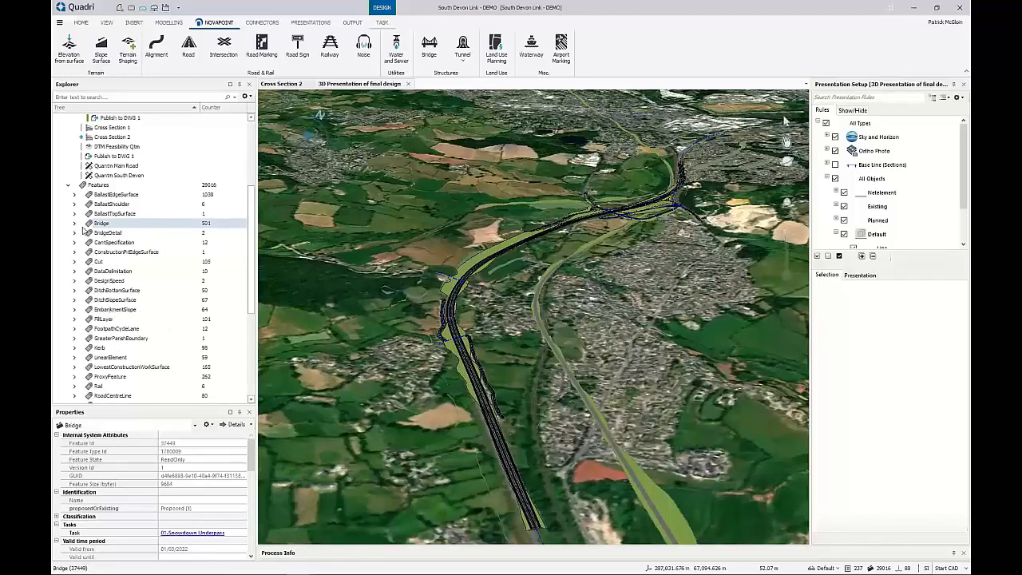
scroll(down, 3)
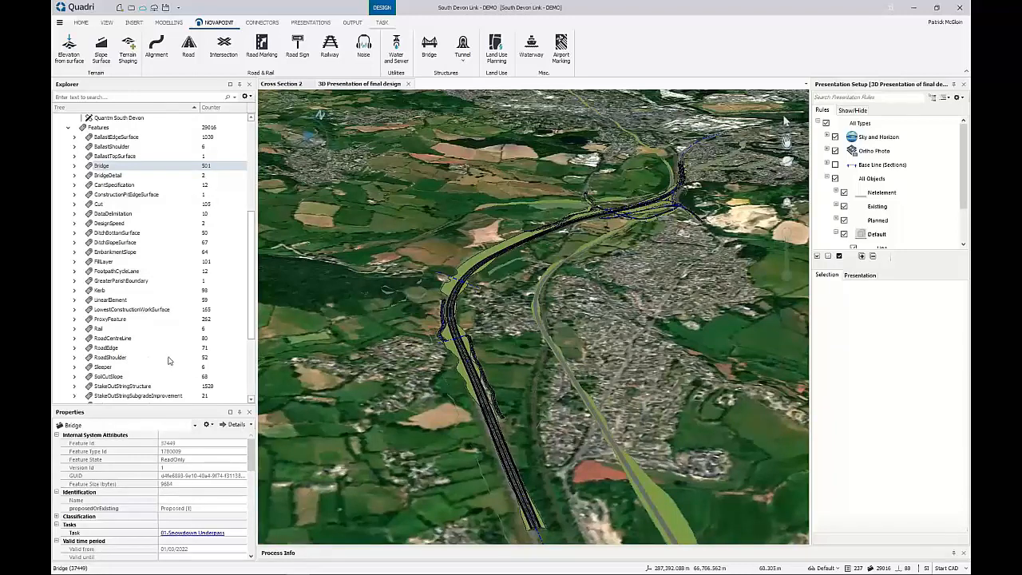
mouse_move(145, 335)
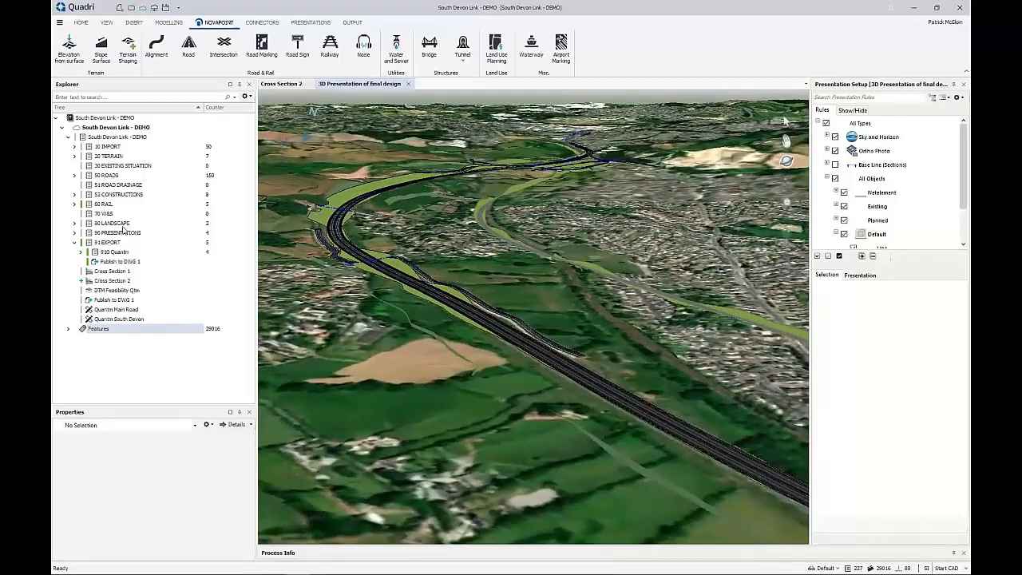
Expand 50 ROADS down to 501 Main Road and open 501_01 in a new 3D view
click(74, 175)
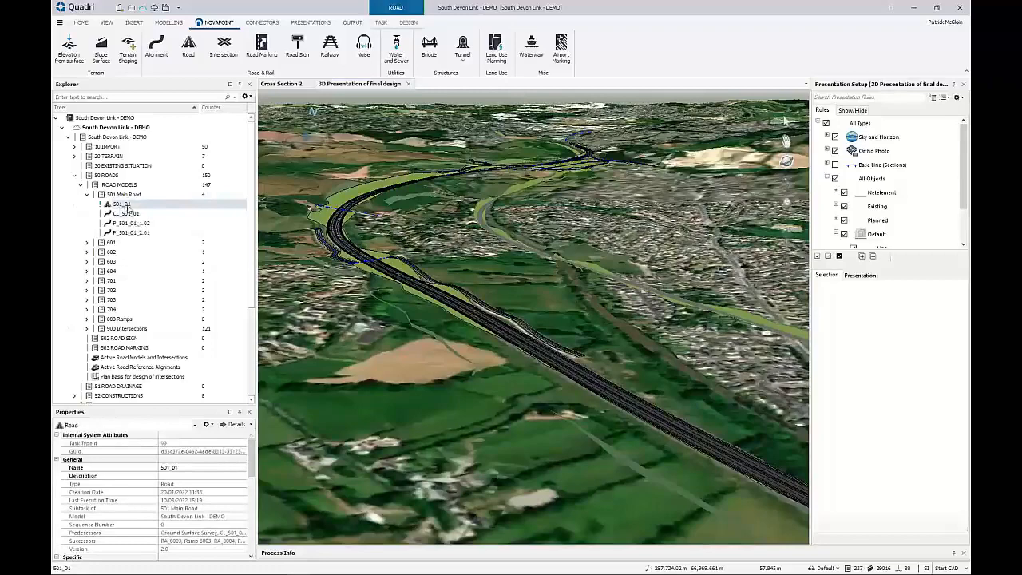
double_click(122, 205)
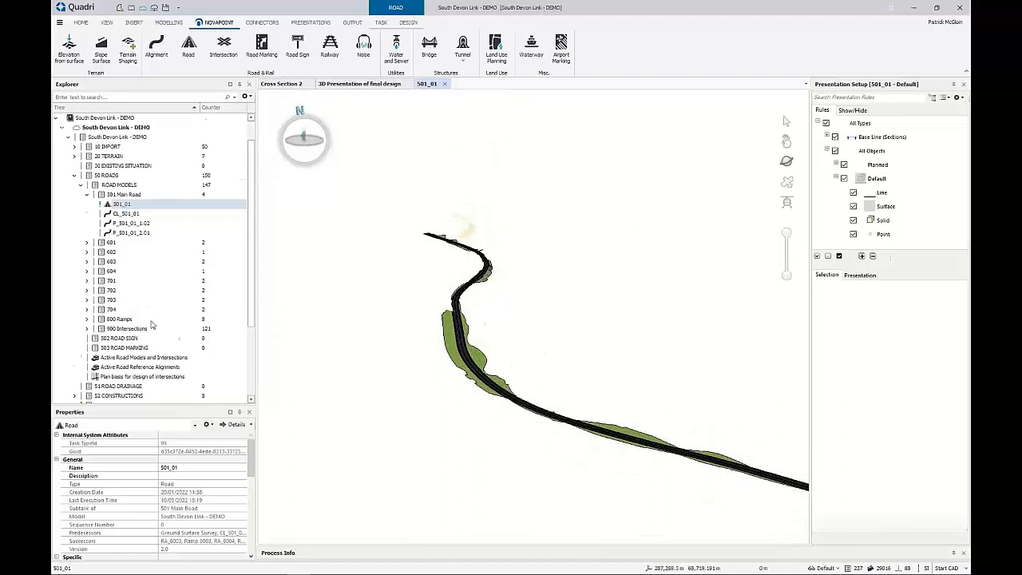
Expand 52 CONSTRUCTIONS and add 04-Slieve Donard Tunnel to the selected structures
scroll(down, 3)
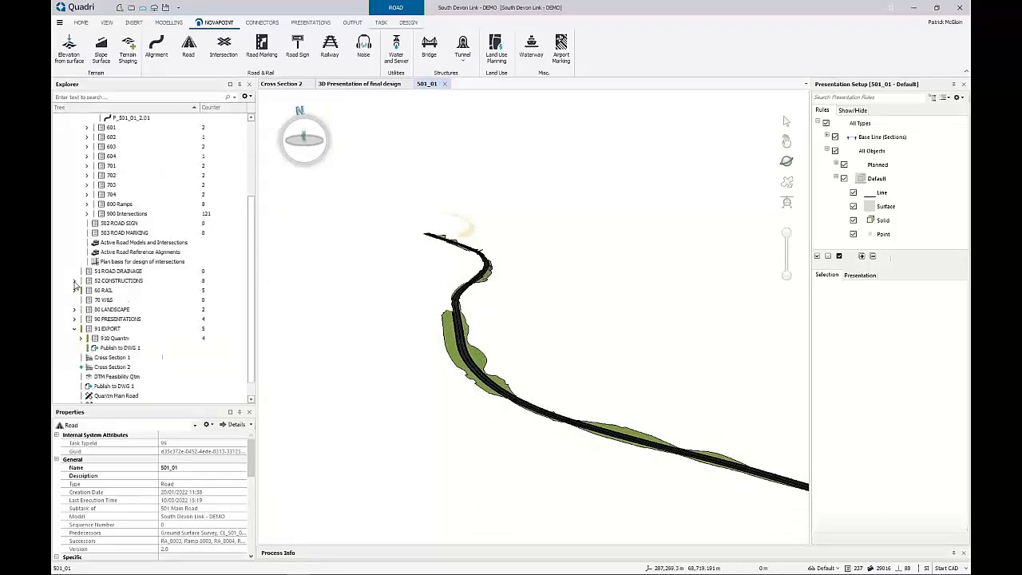
click(74, 280)
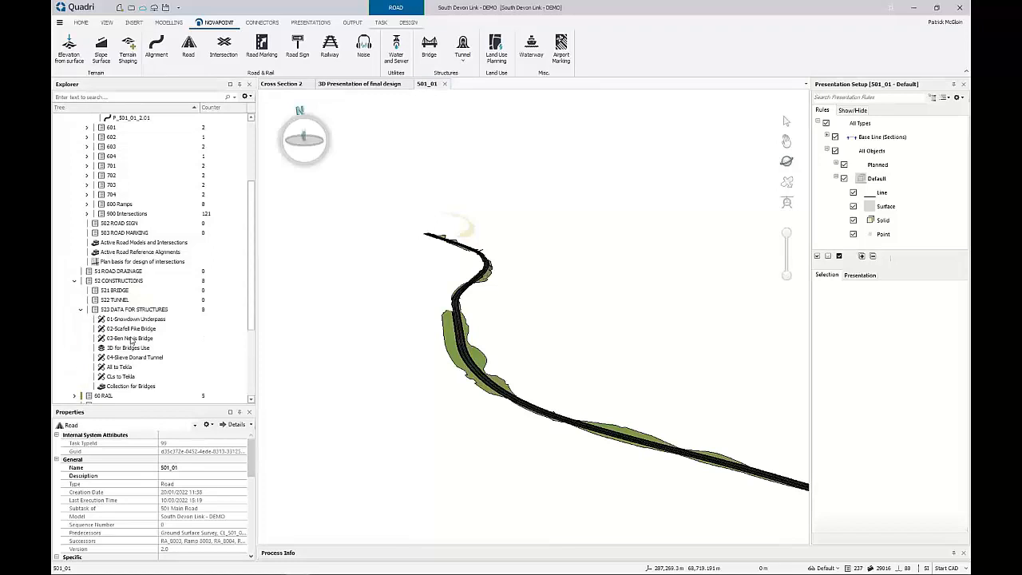
click(136, 290)
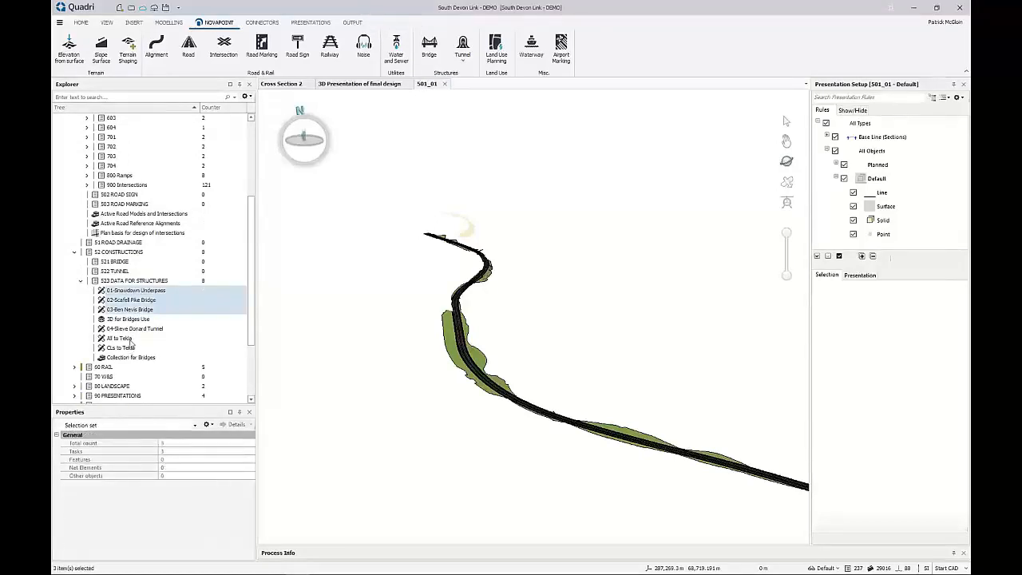
mouse_move(116, 346)
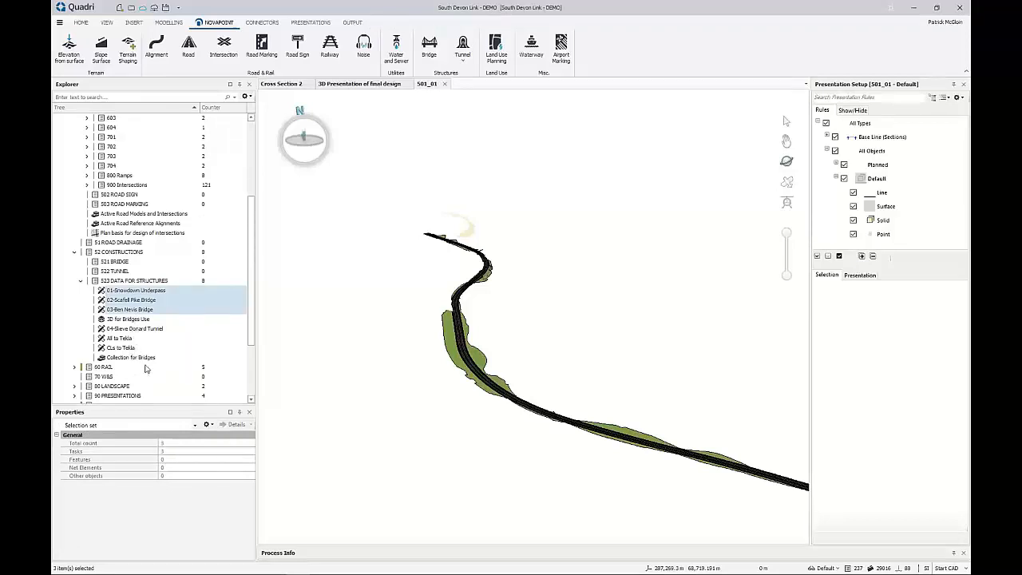
click(130, 309)
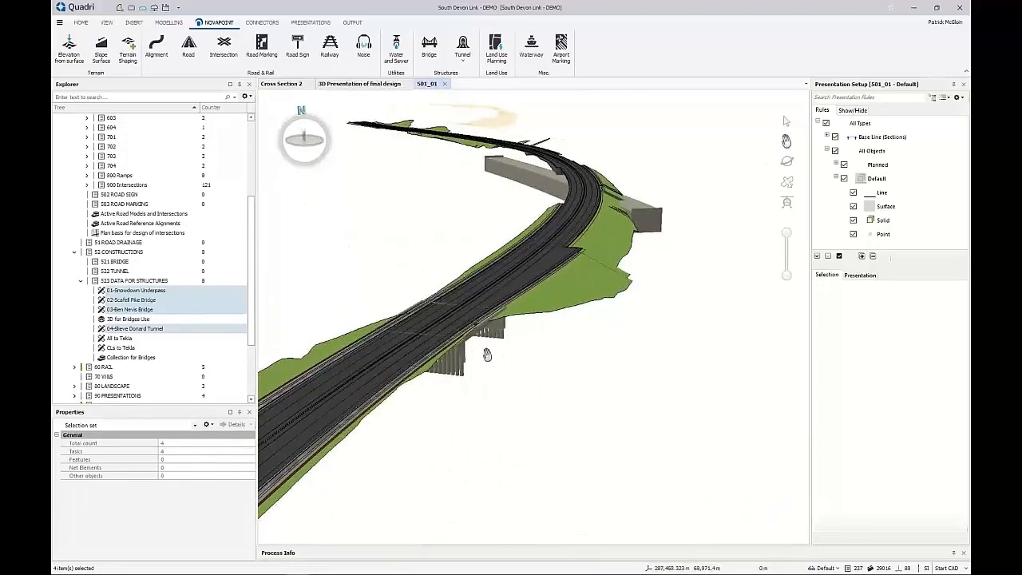
Zoom the 3D view out and switch to the Cross Section 2 profile view
drag(487, 355, 618, 287)
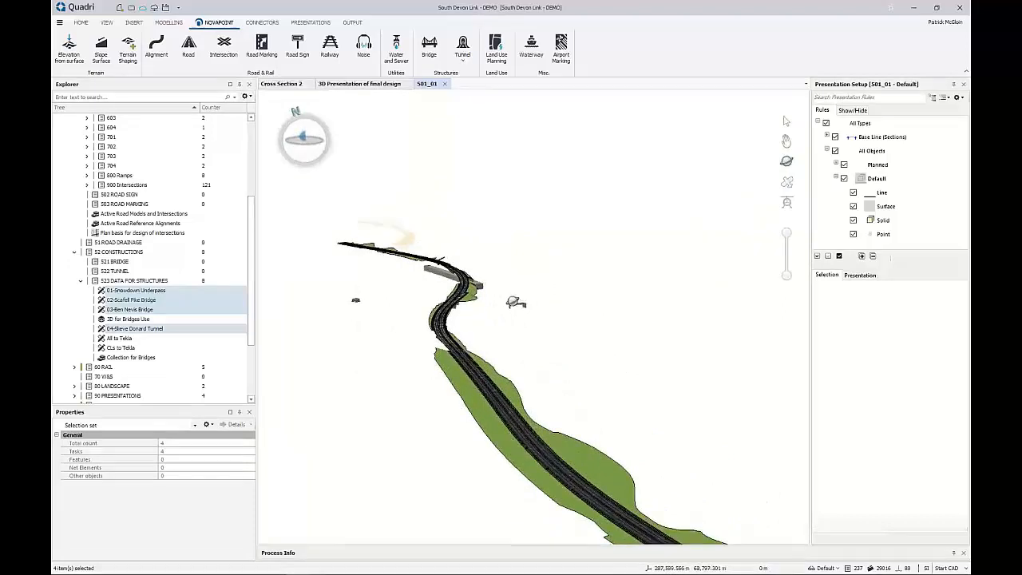
click(281, 84)
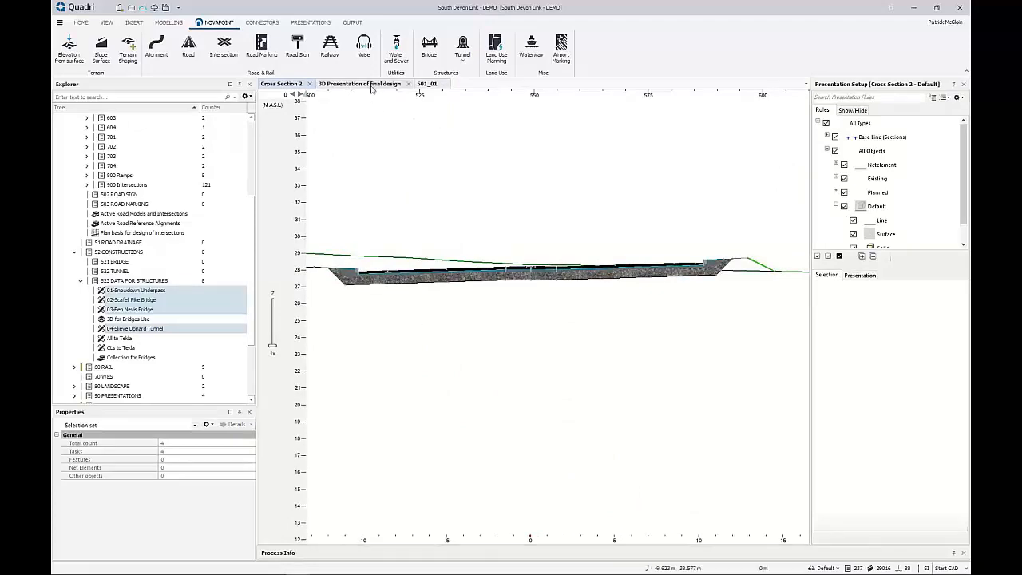
Show the '3D Presentation of final design' tab and grab the Cross Section 2 tab
click(359, 84)
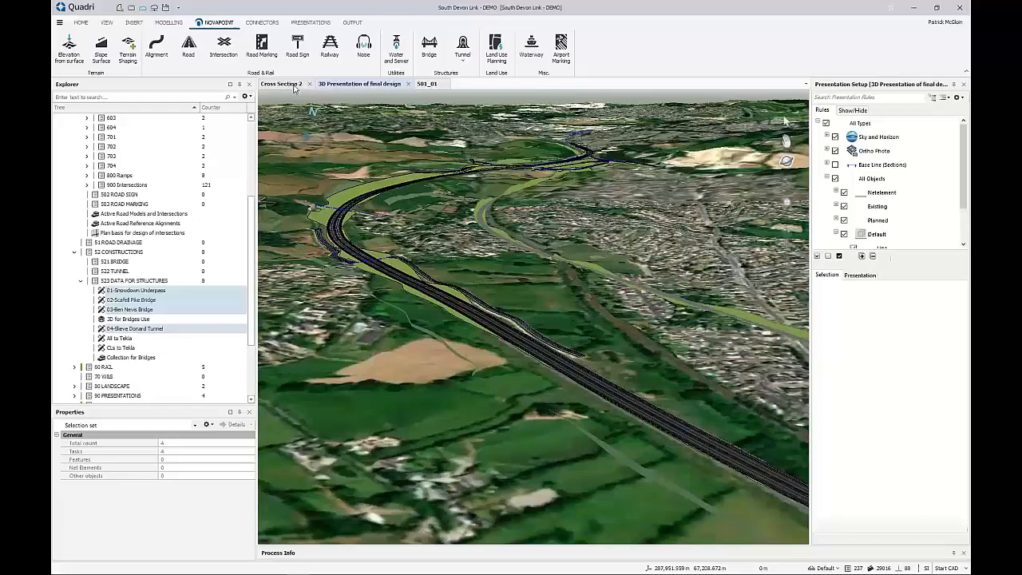
click(281, 84)
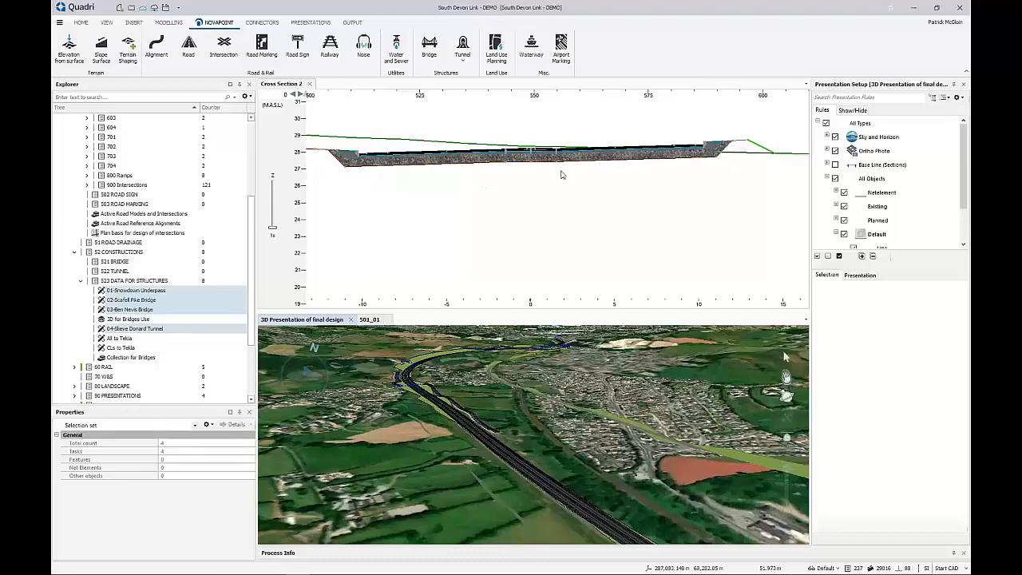
mouse_move(605, 176)
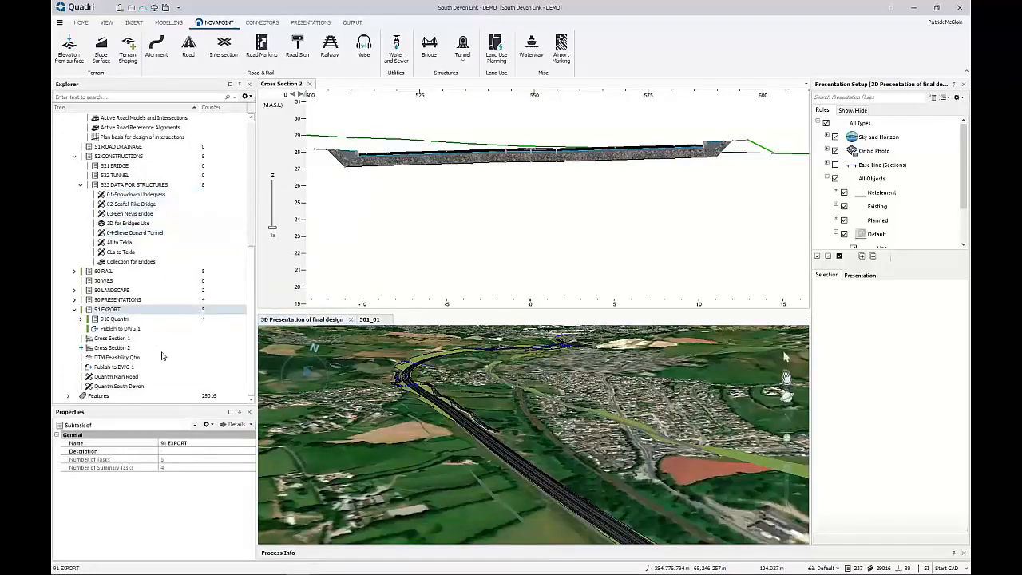
mouse_move(114, 319)
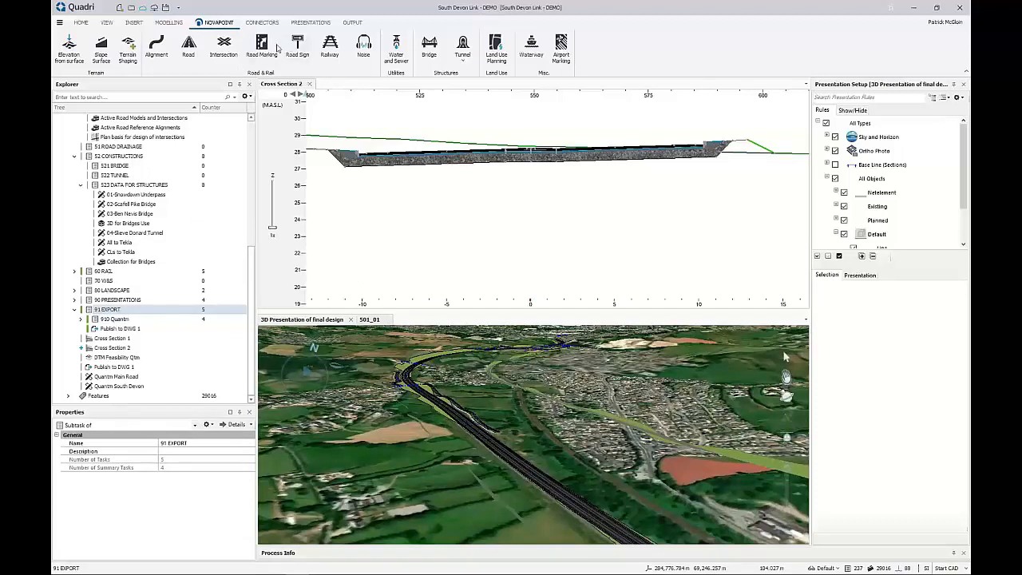
Bring up the OUTPUT ribbon tab with the export functions
click(352, 22)
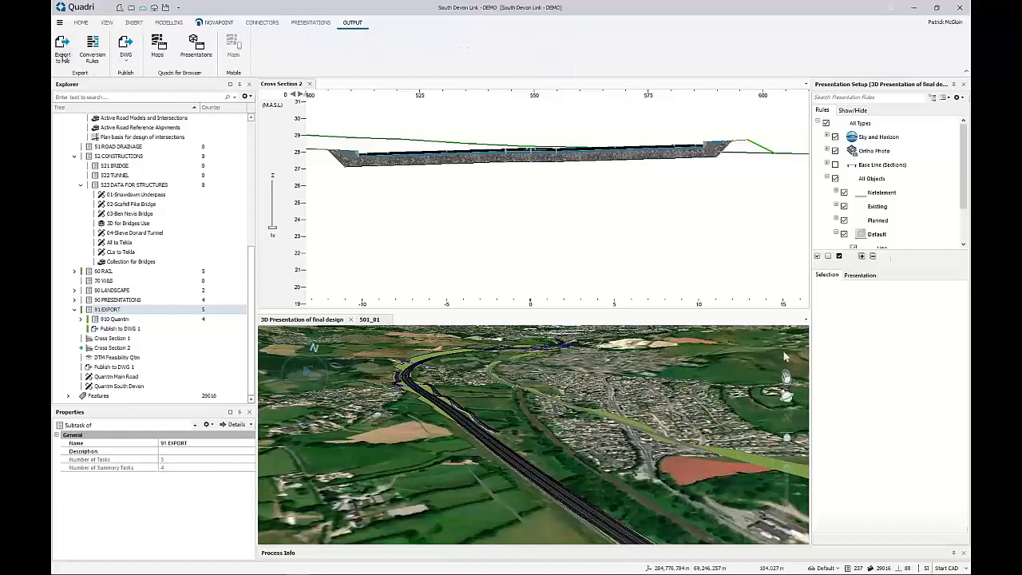
Create an Export to File task 'Main Road St 500 to 1000 Excavation' under 91 EXPORT
click(62, 48)
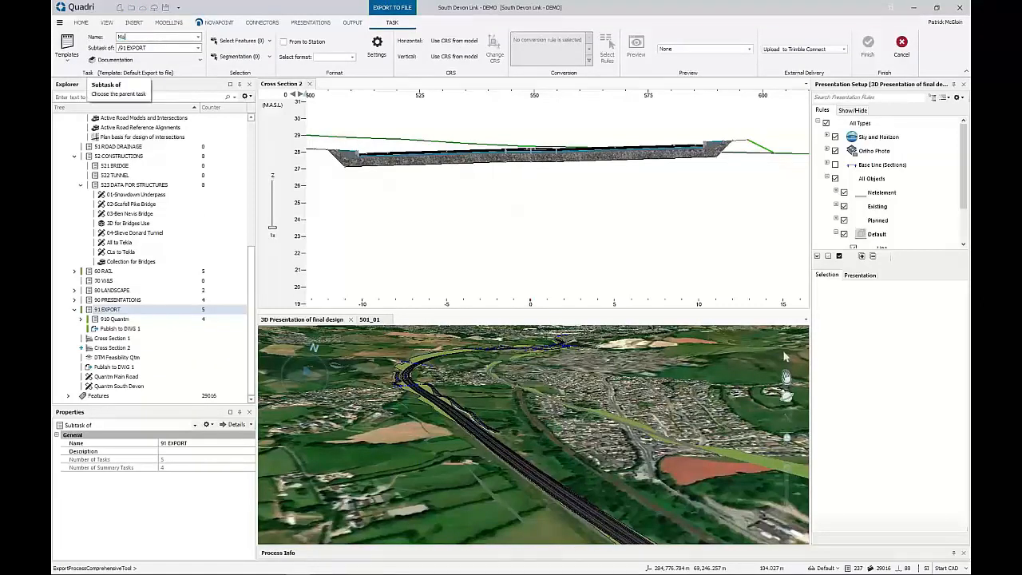
text(Main Road)
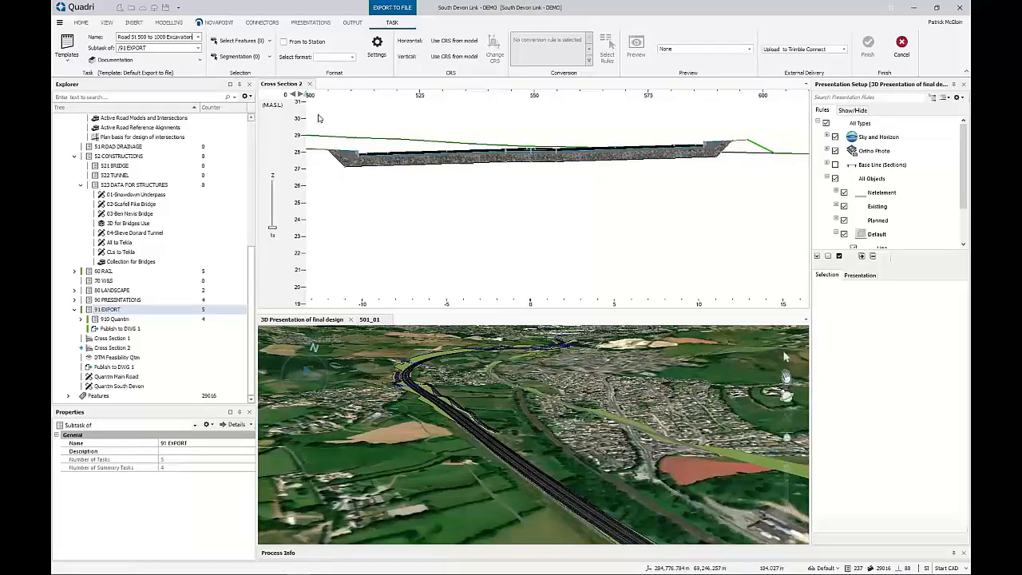
click(239, 41)
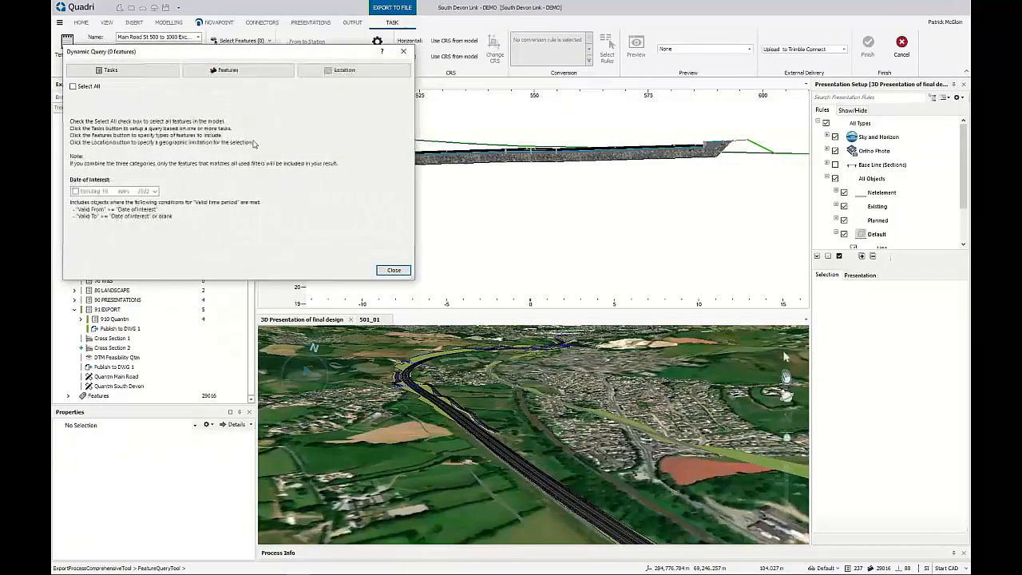
Search tasks for '501' and select the 501_01 road model and CL_501_01 centreline
click(110, 71)
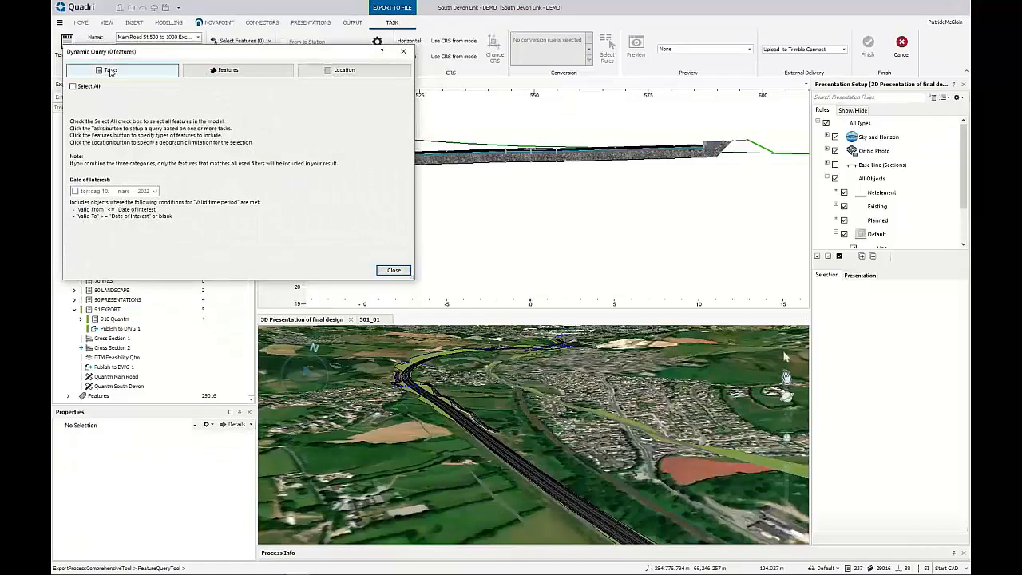
click(110, 70)
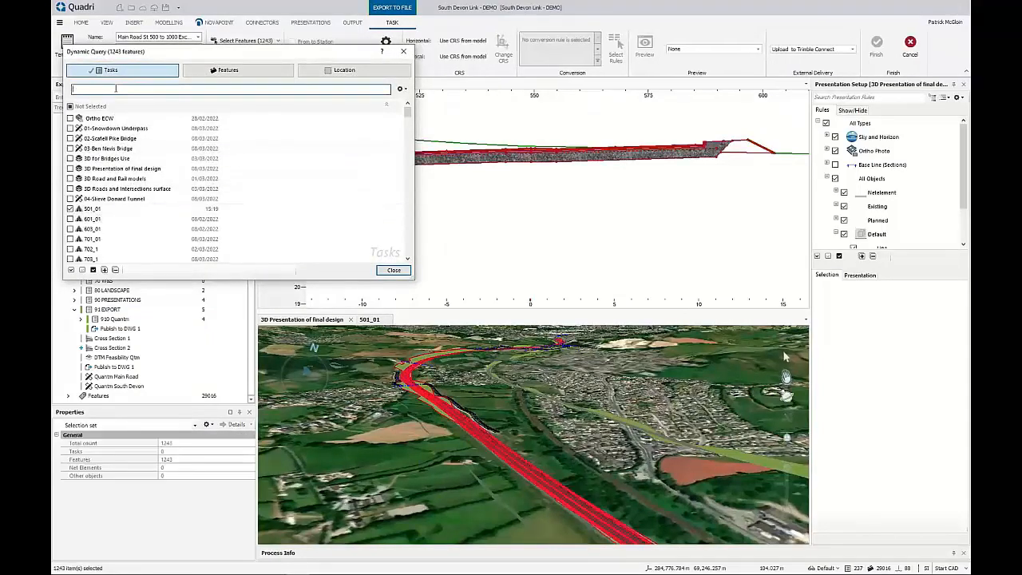
text(501)
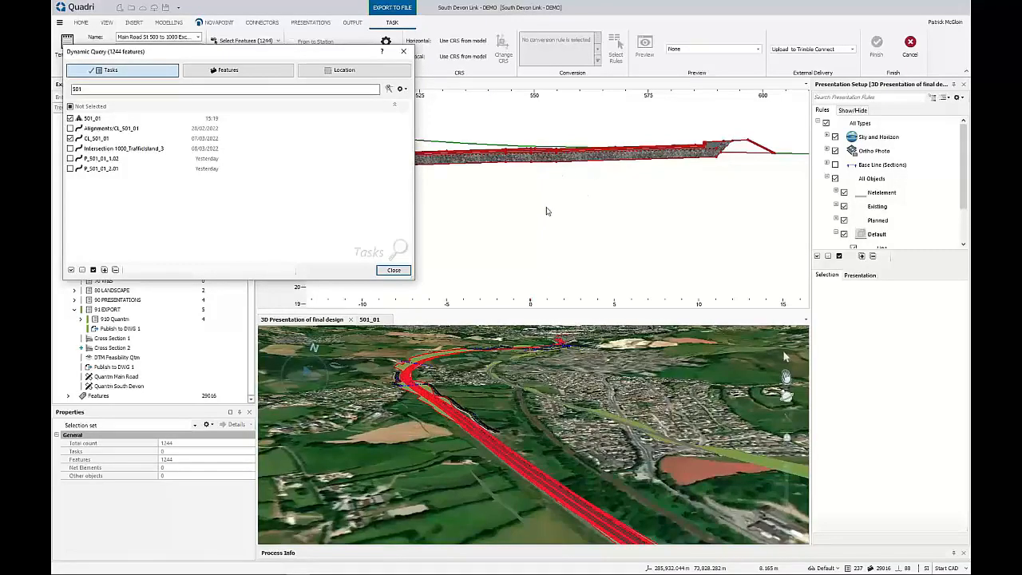
mouse_move(573, 170)
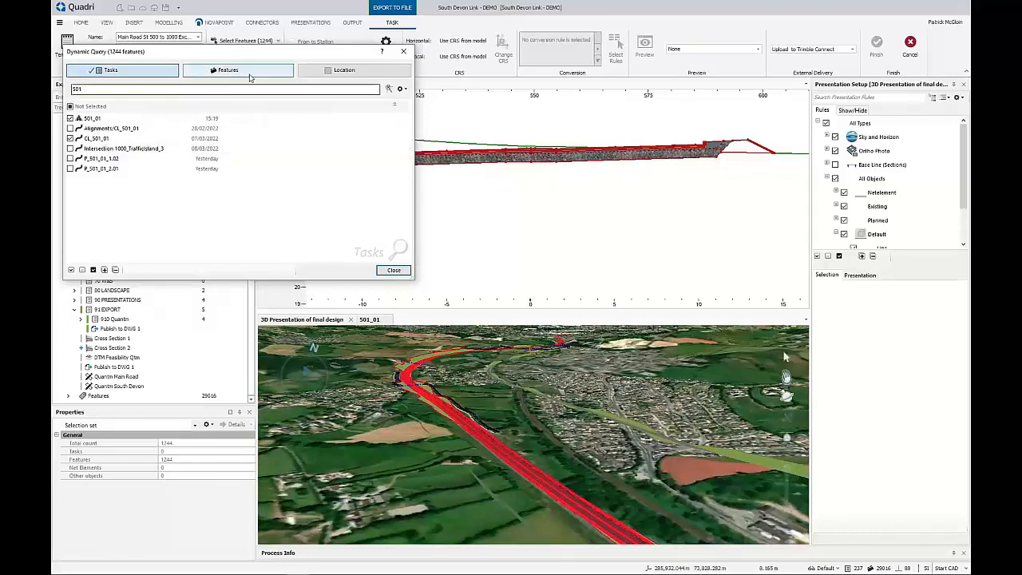
Select LinearElement, LowestConstructionWorkSurface and all Road Bed stake-out string lines by feature type
click(227, 70)
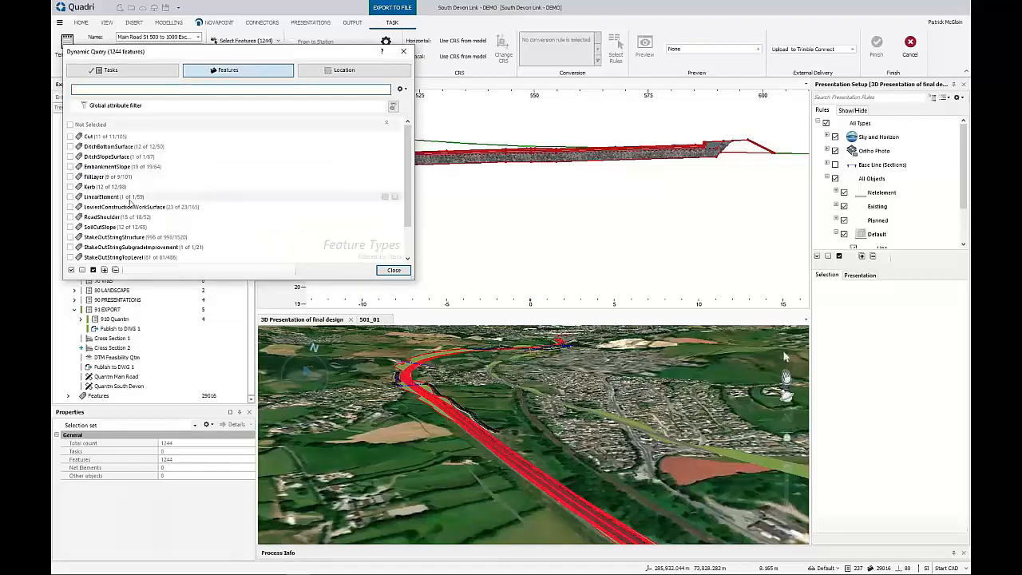
click(70, 196)
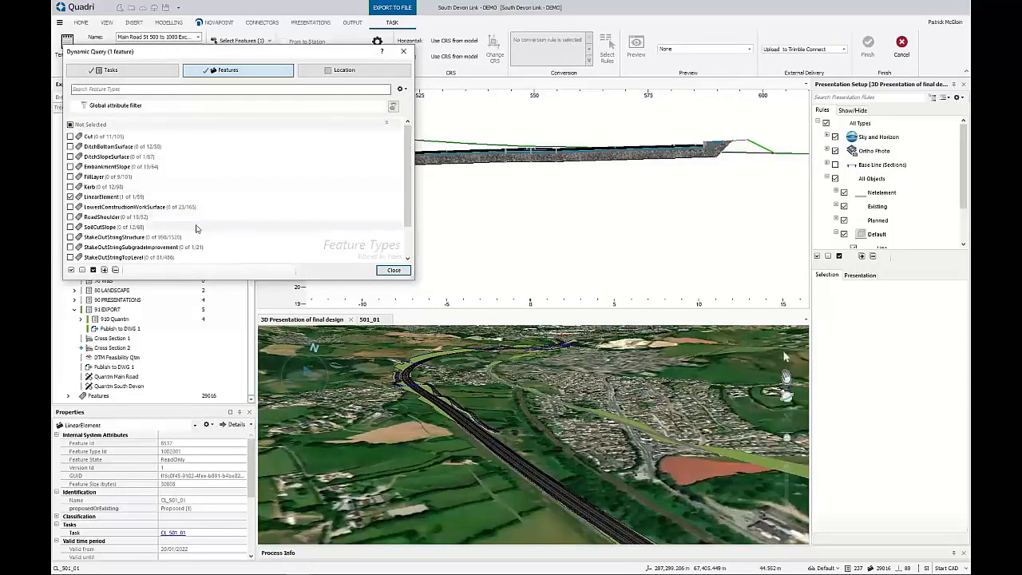
mouse_move(128, 207)
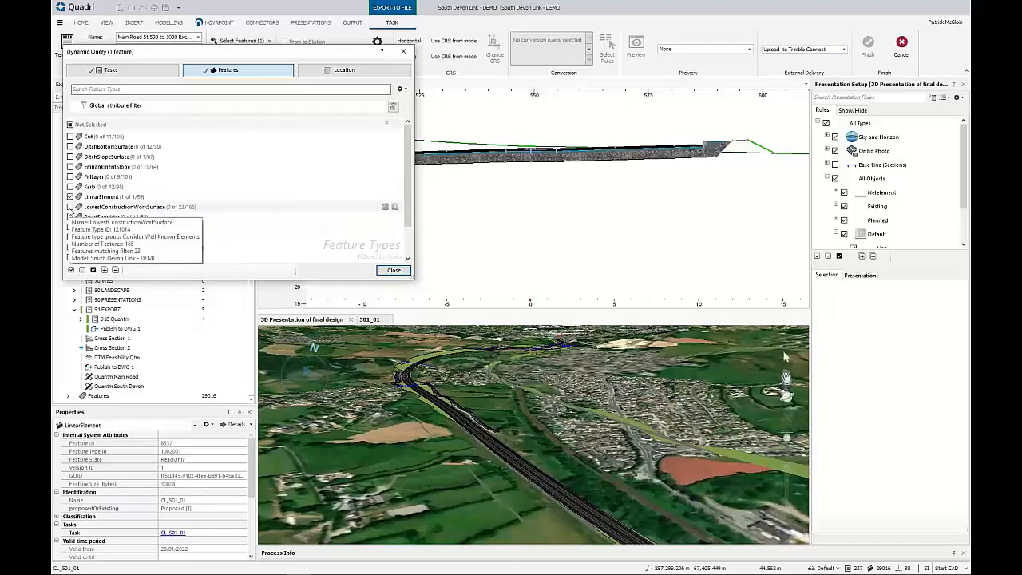
click(71, 207)
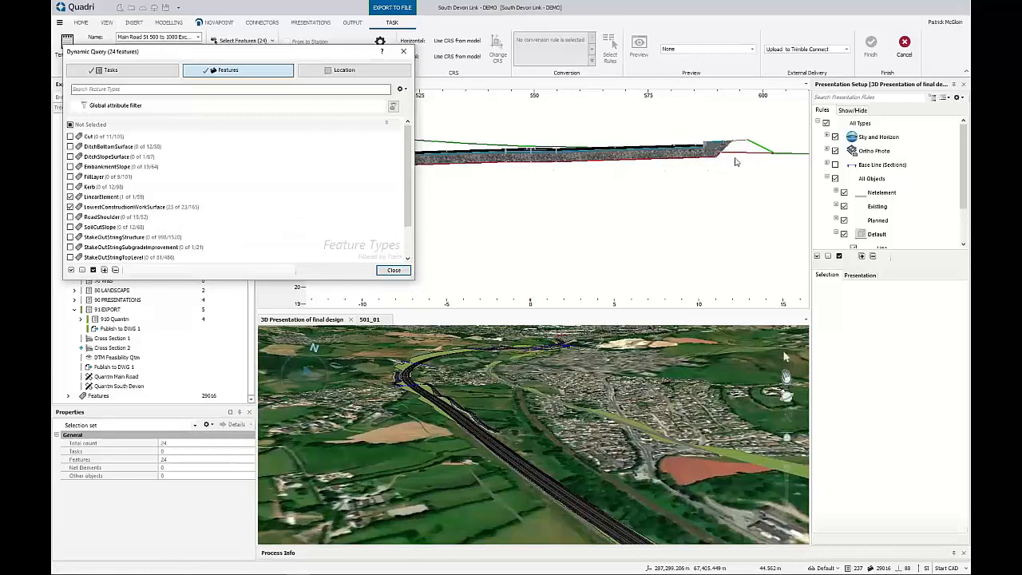
mouse_move(710, 167)
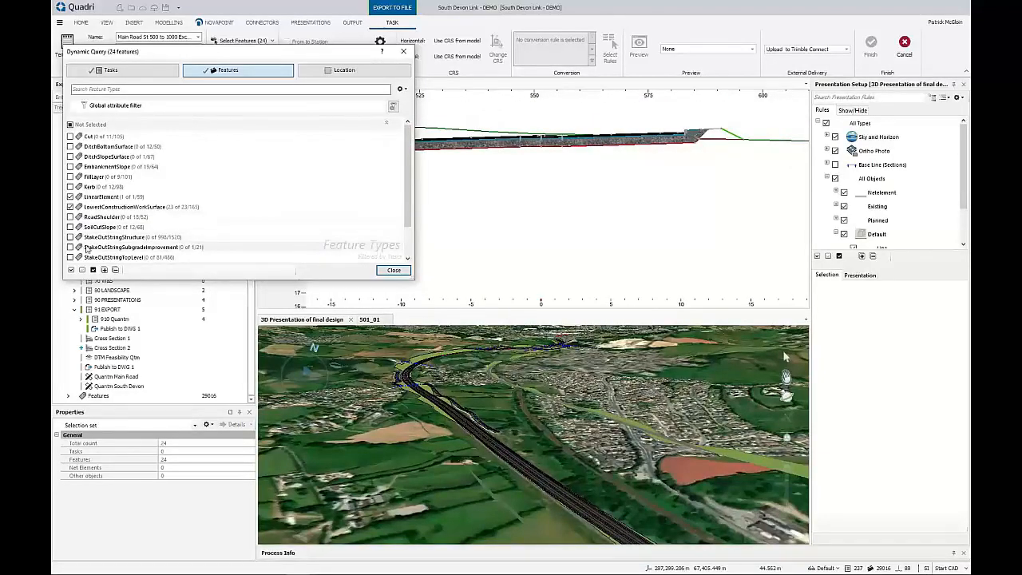
mouse_move(112, 237)
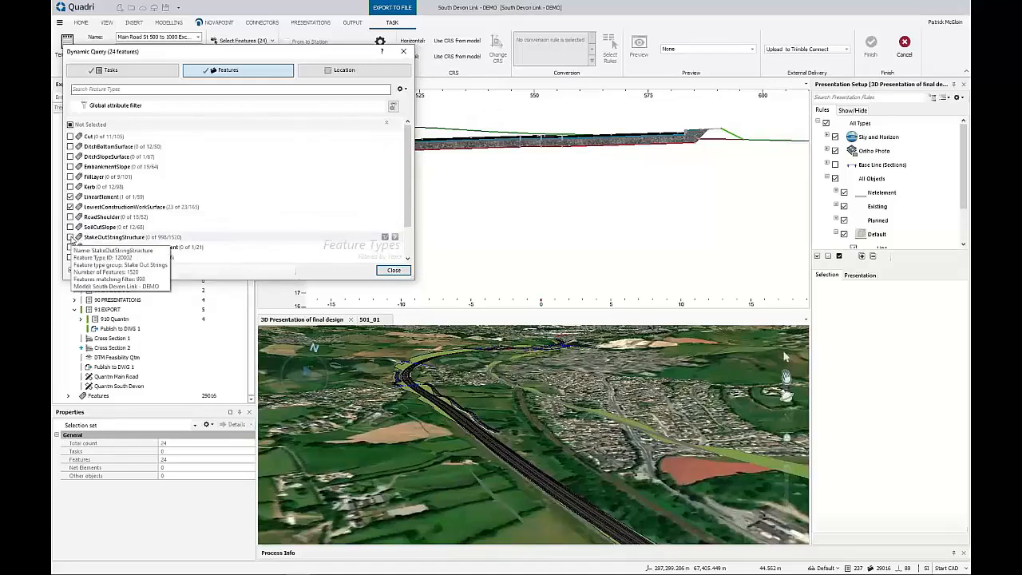
click(70, 237)
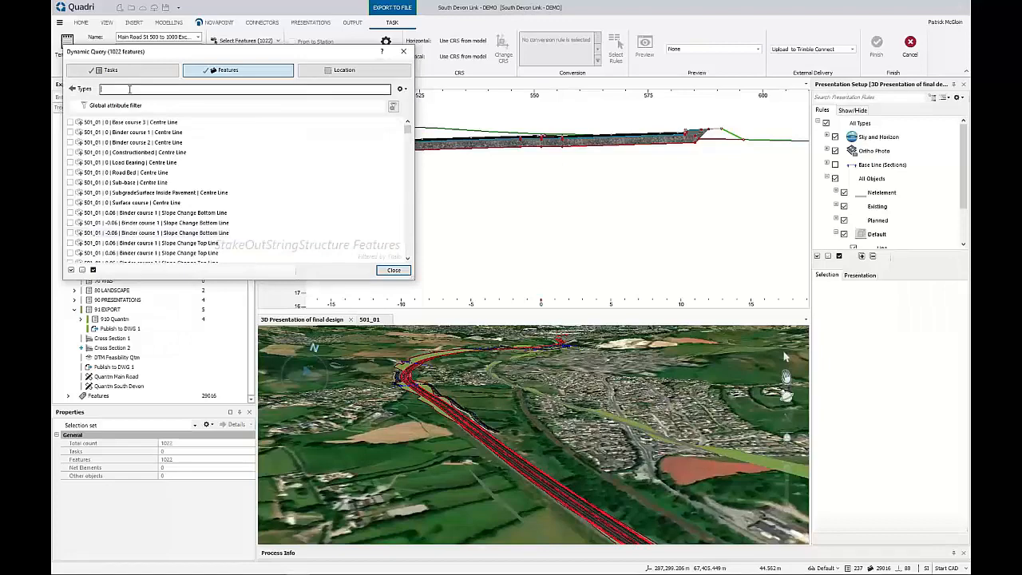
text(road bed)
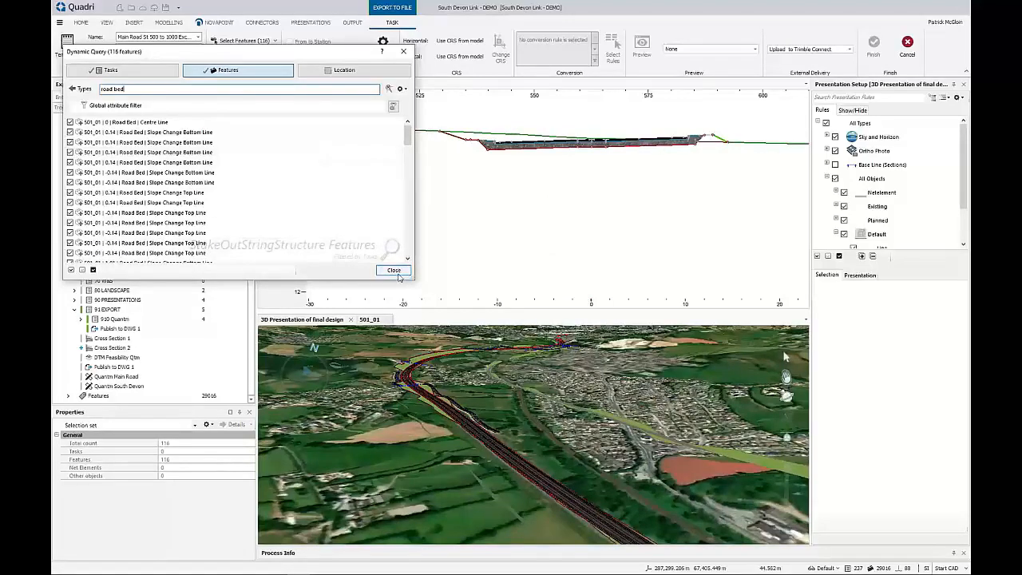
Restrict export features to CL_501_01 from chainage 500 to 1000, leaving 21 features
click(394, 270)
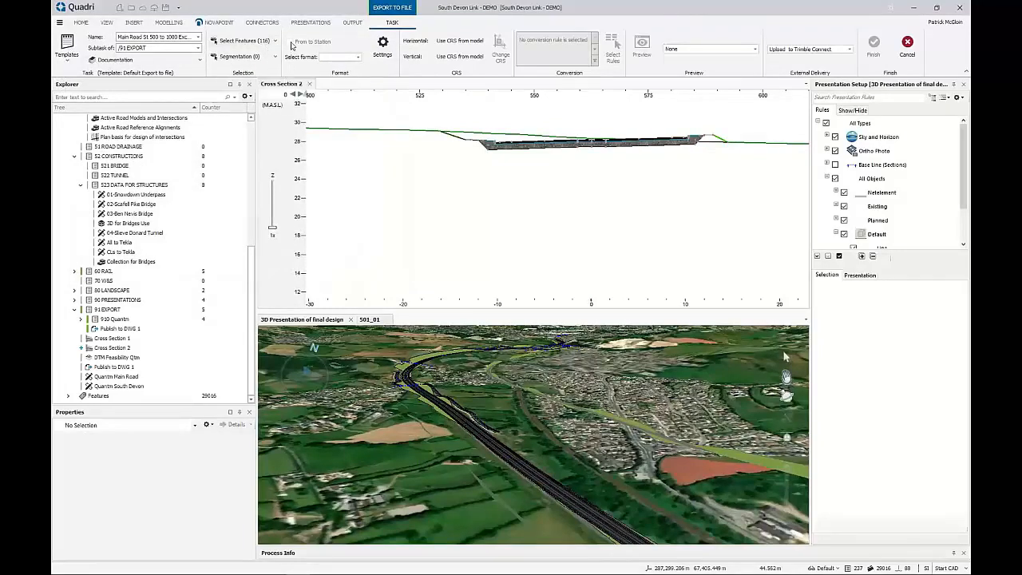
mouse_move(301, 57)
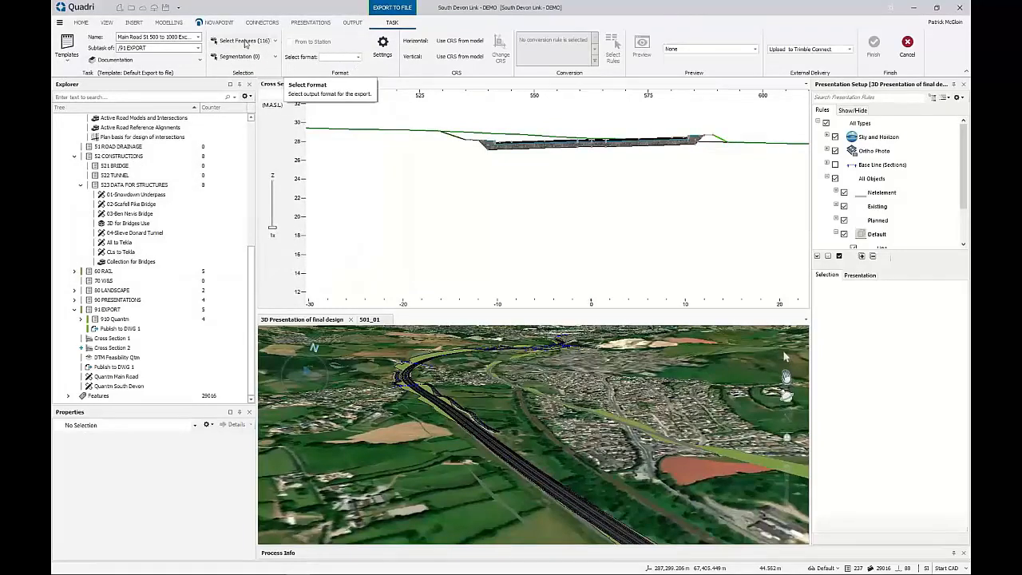
mouse_move(239, 41)
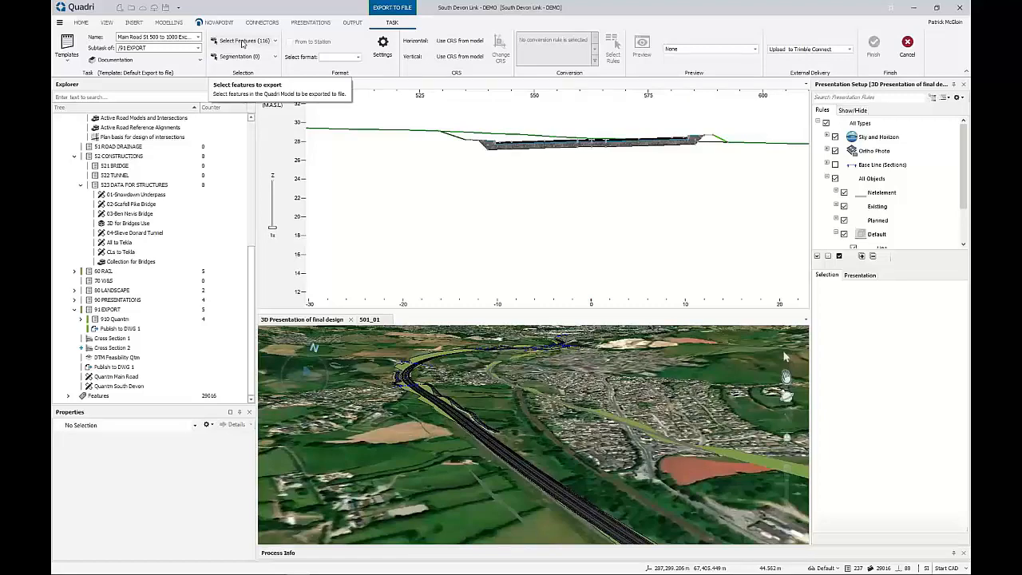
click(248, 41)
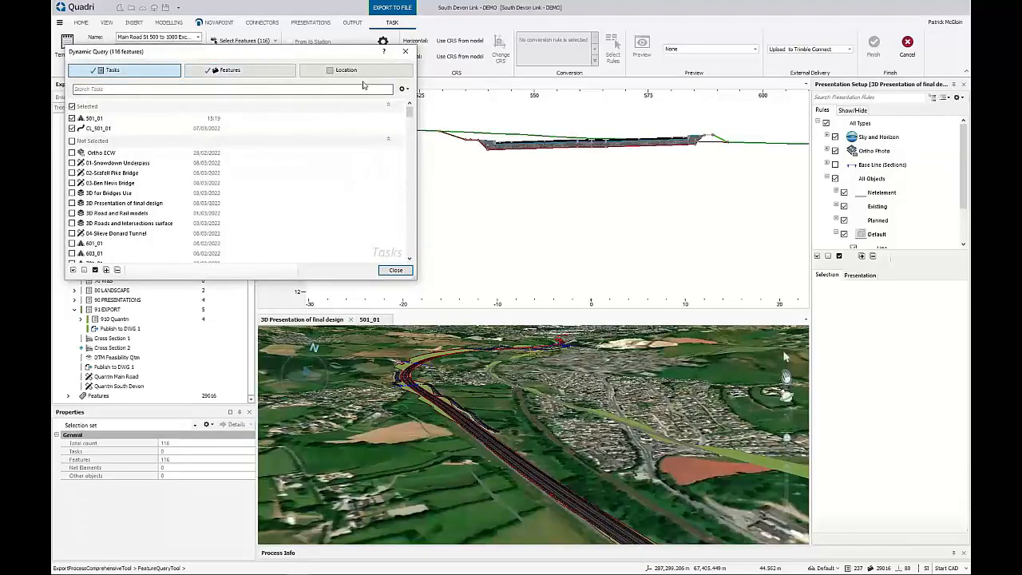
click(346, 69)
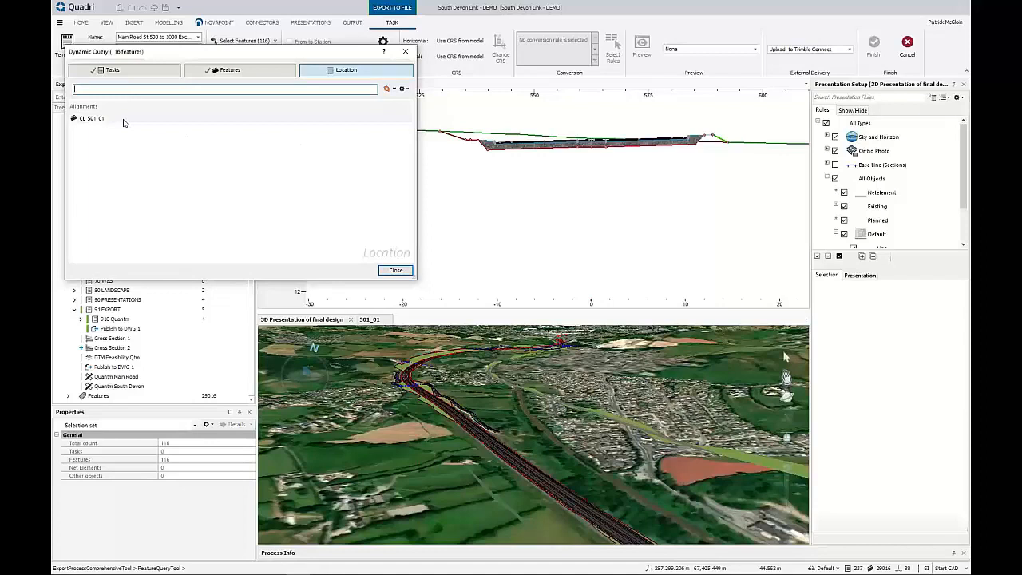
click(91, 118)
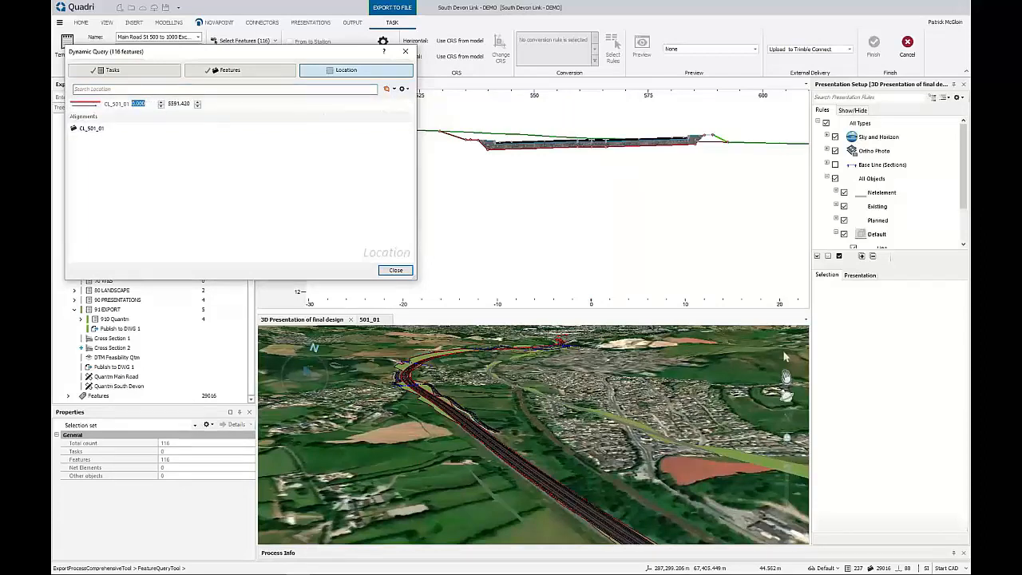
text(500)
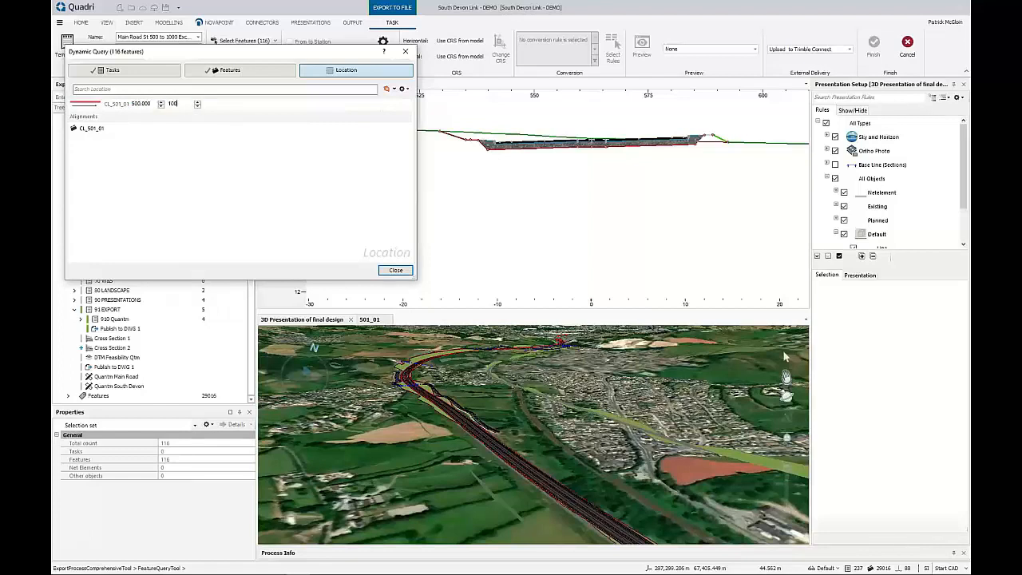
text(1000)
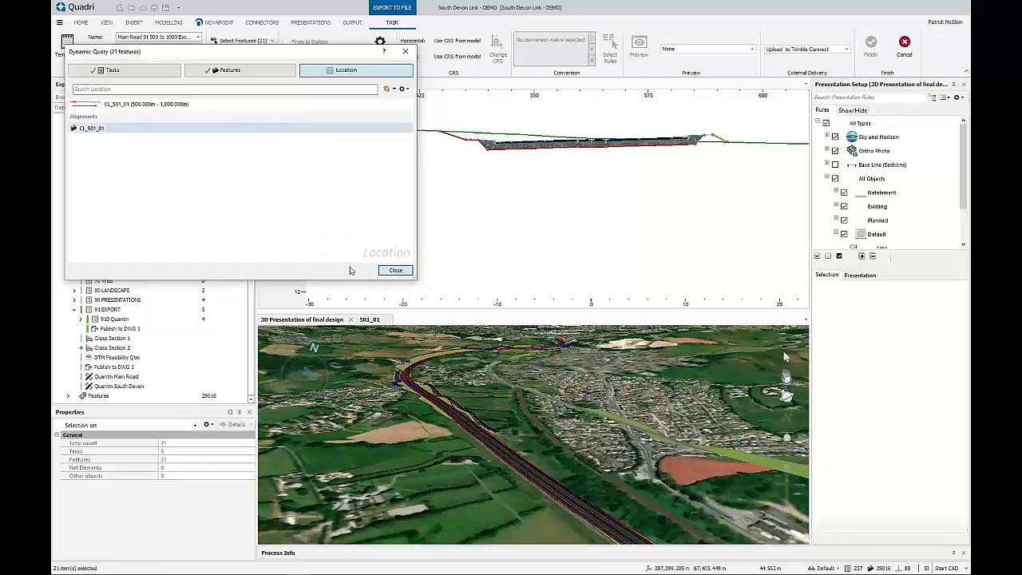
click(395, 270)
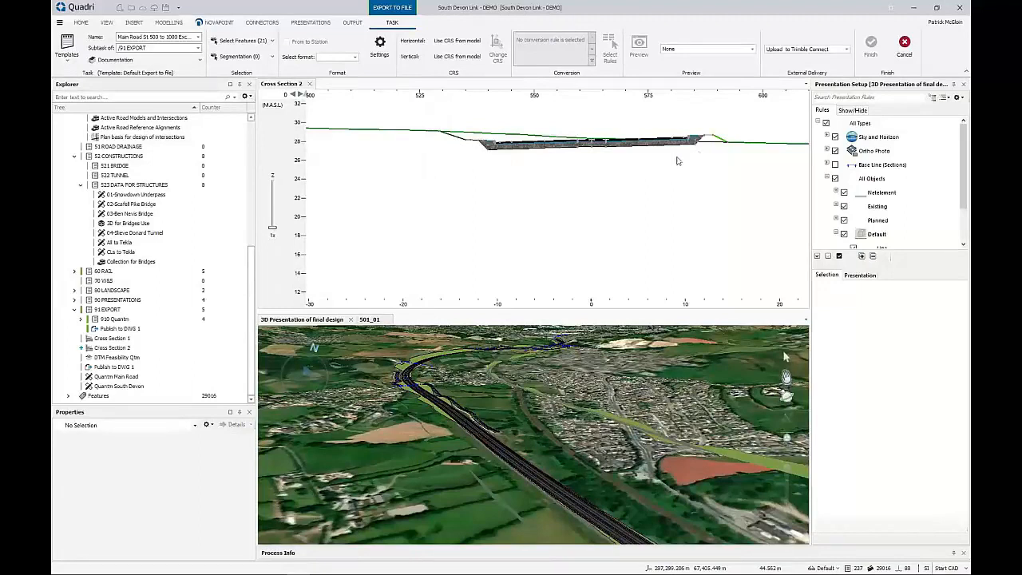
mouse_move(594, 243)
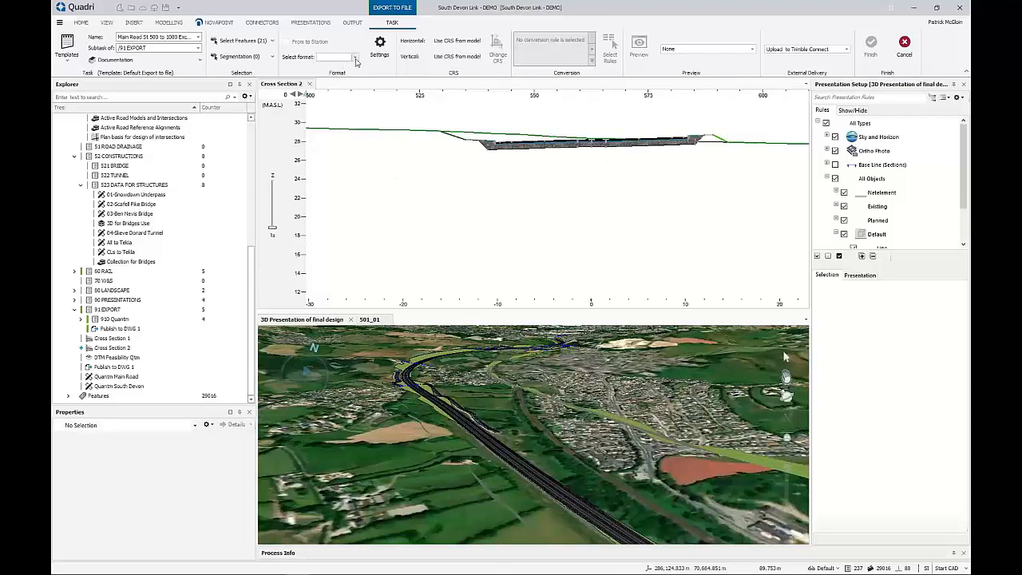
Set Trimble Equipment format with Earthworks, dsz and Combine Surfaces, and save to the task
click(354, 57)
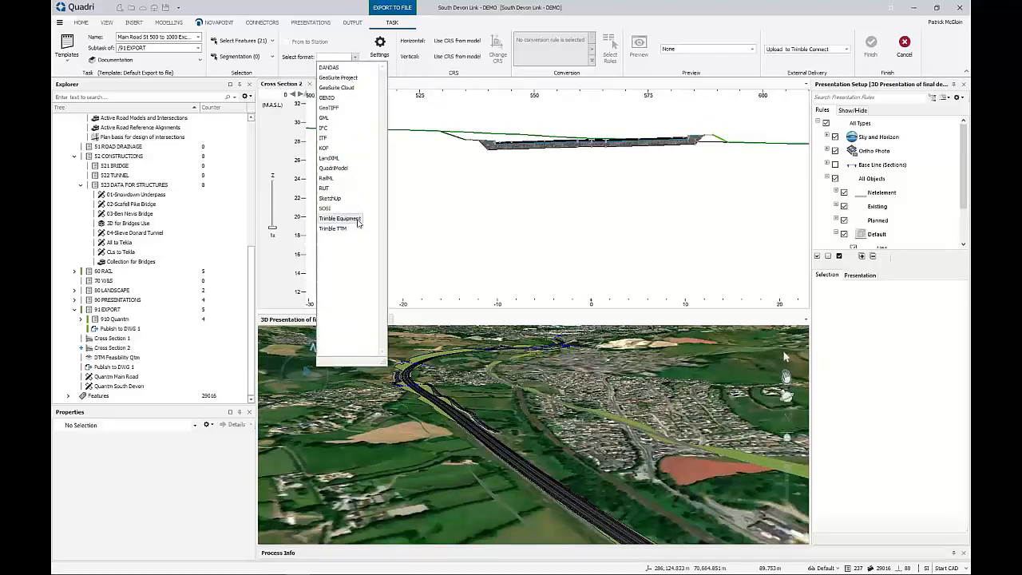
click(340, 218)
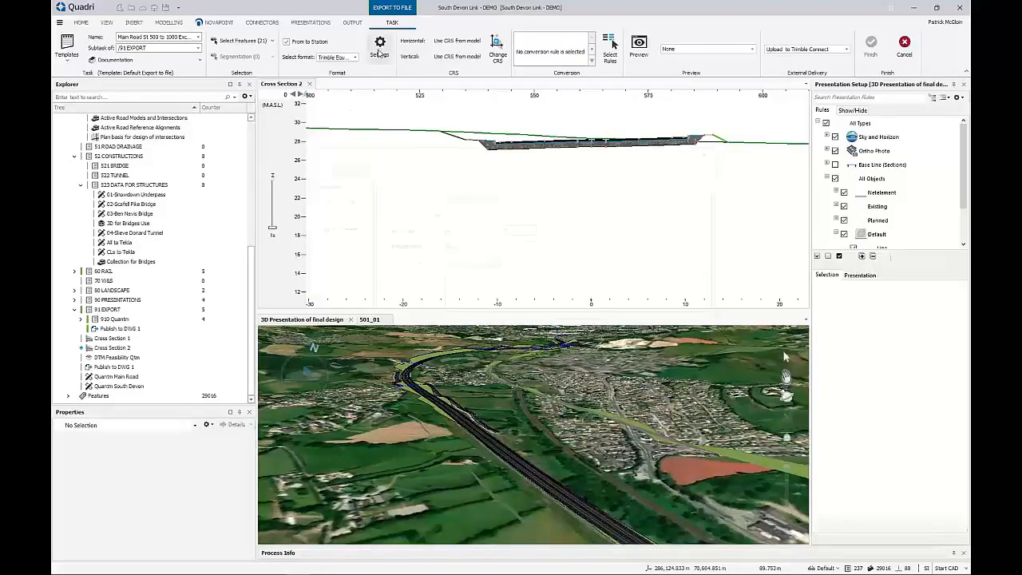
click(380, 43)
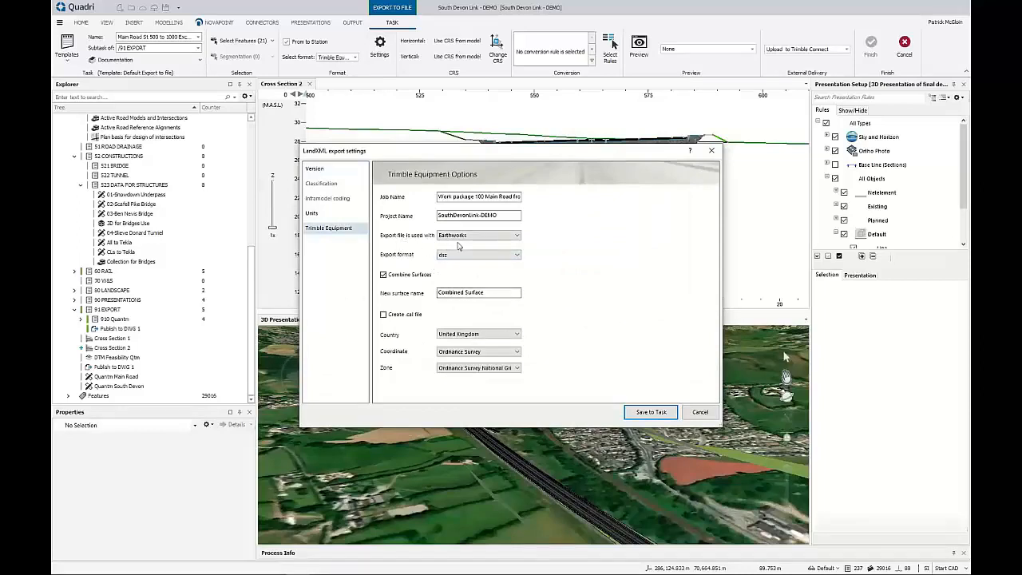
click(516, 234)
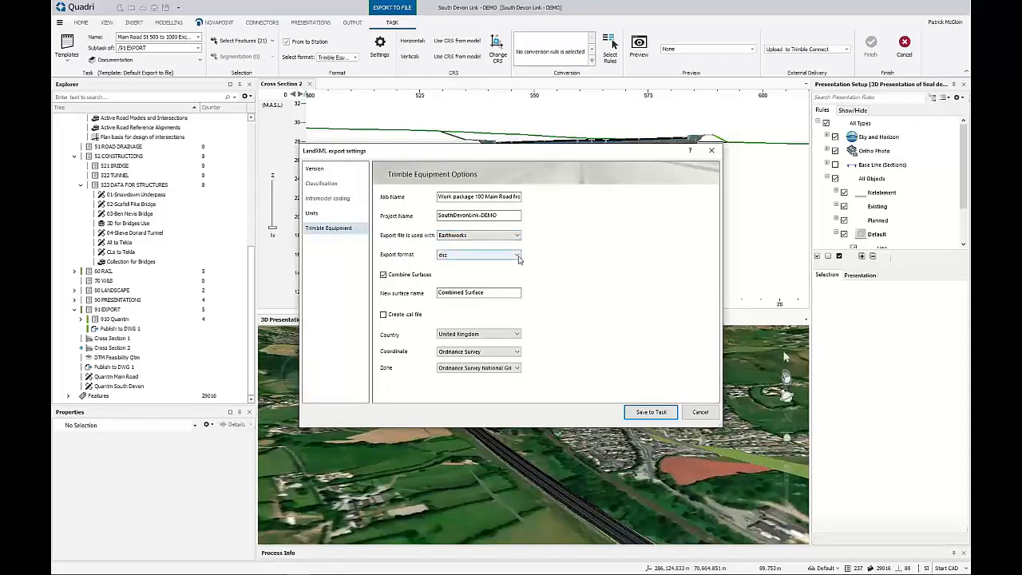
mouse_move(457, 262)
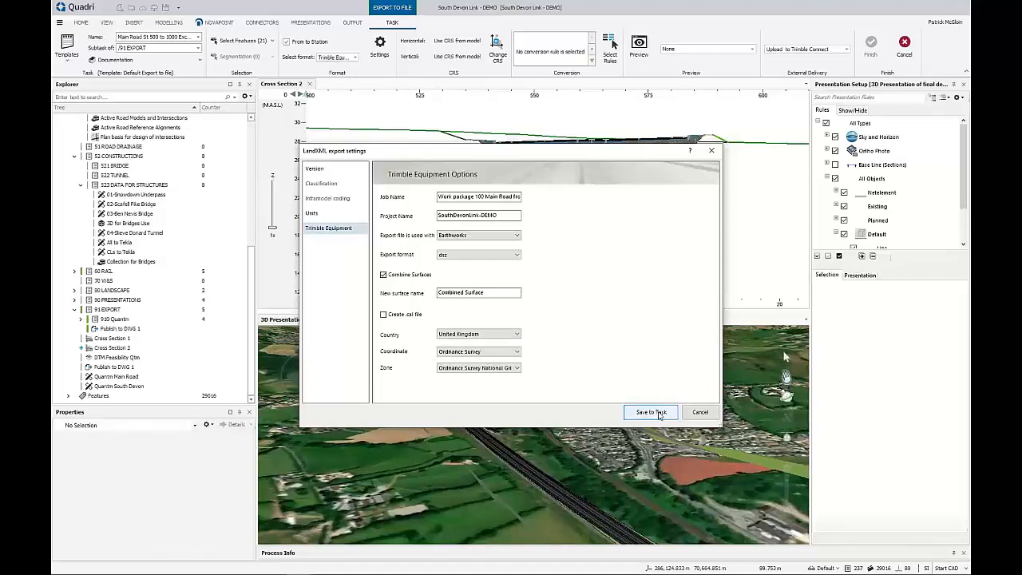
click(650, 412)
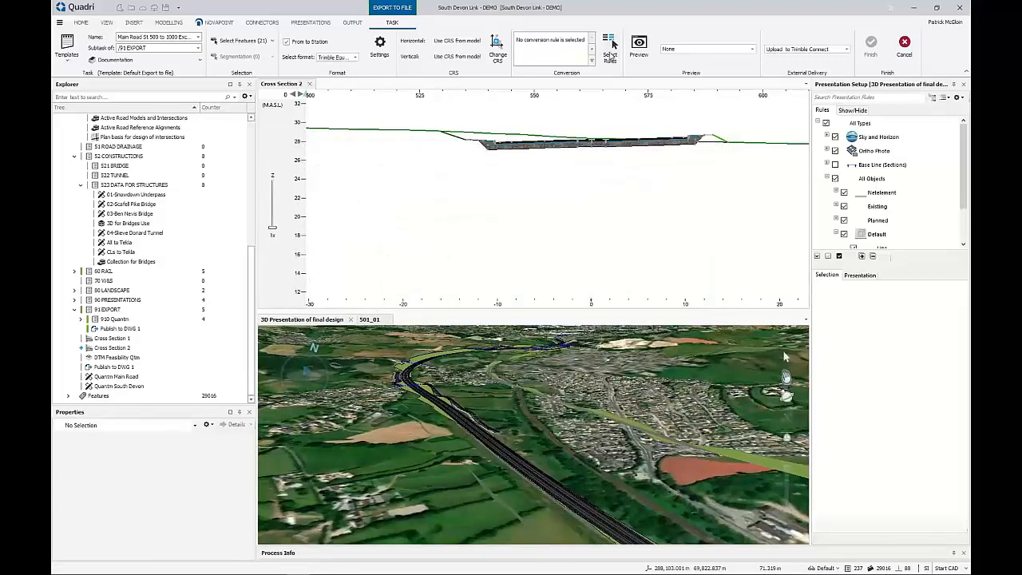
Add Irregular lines, Roadmodelsurfaces and Roadmodelbreaklines as the export's conversion rules
click(609, 48)
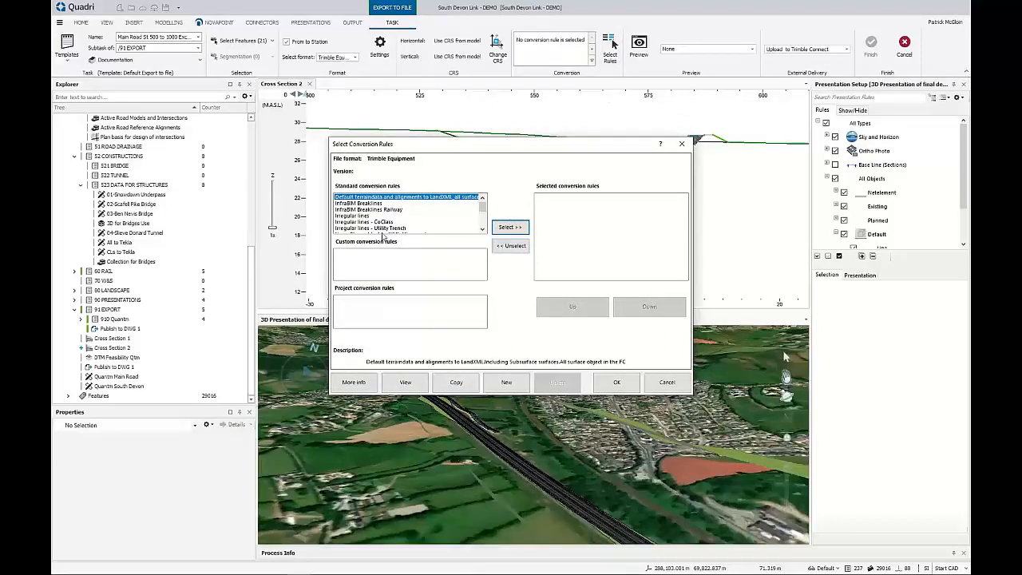
click(510, 227)
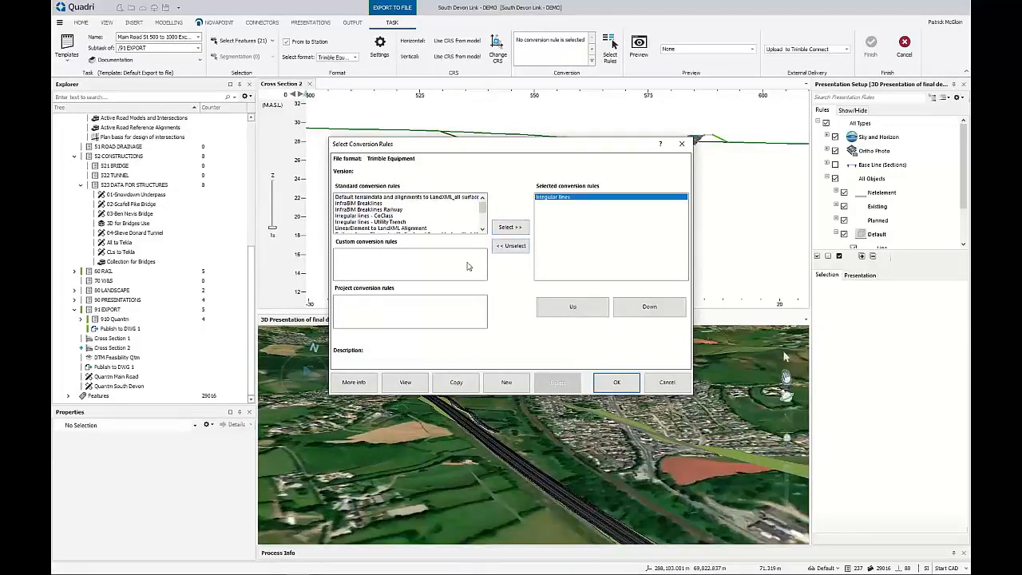
scroll(down, 3)
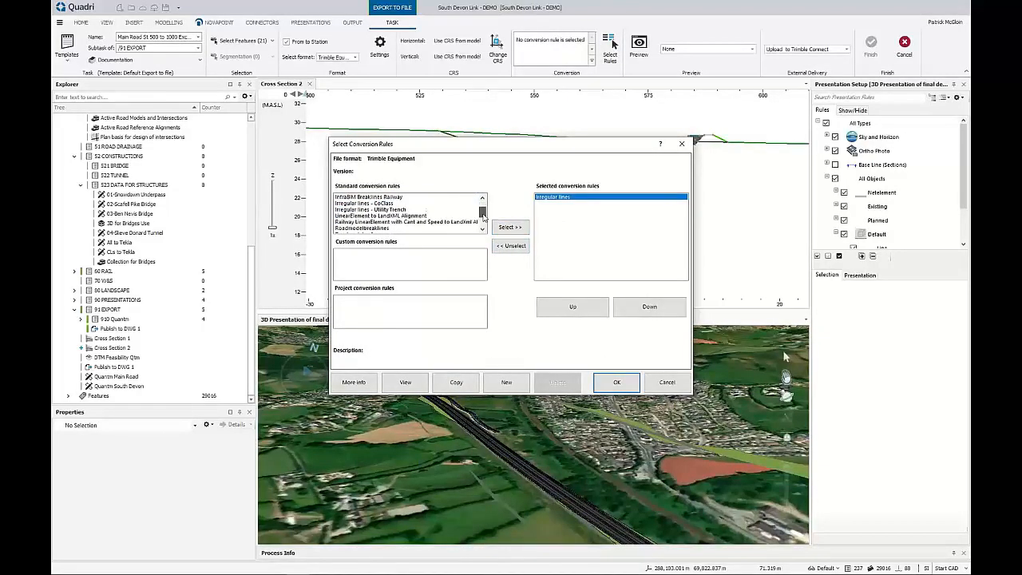
scroll(down, 3)
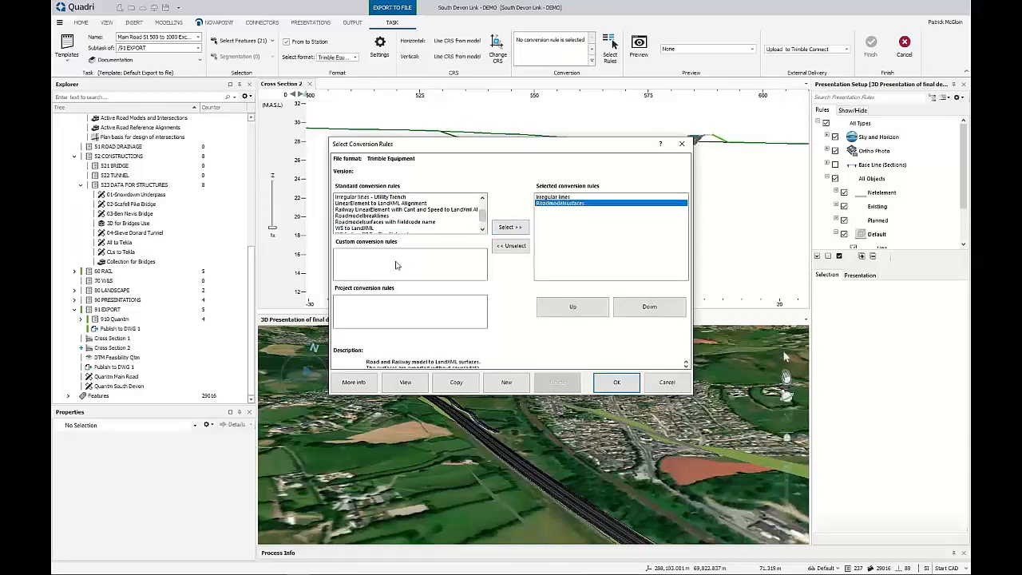
click(510, 227)
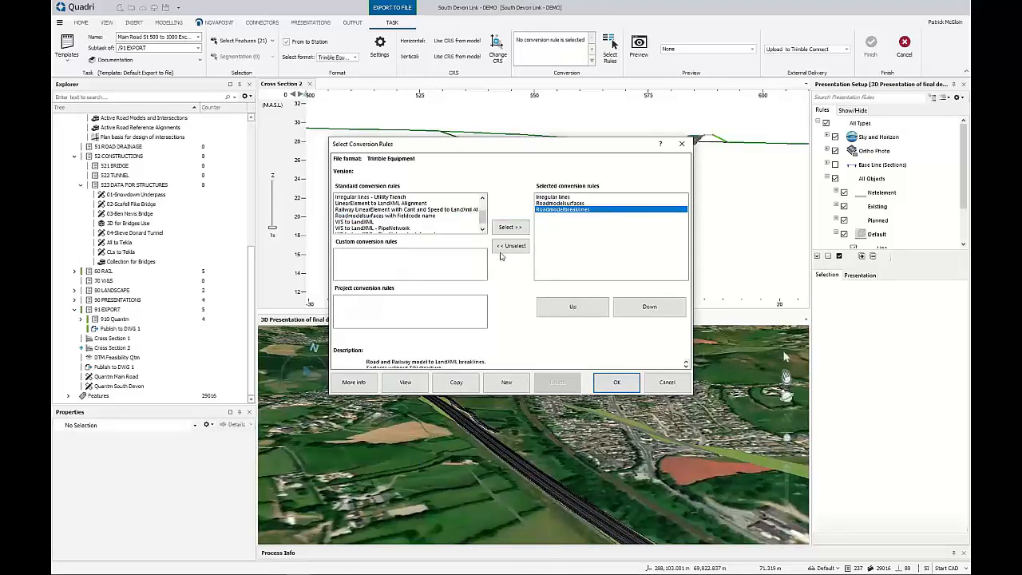
click(617, 382)
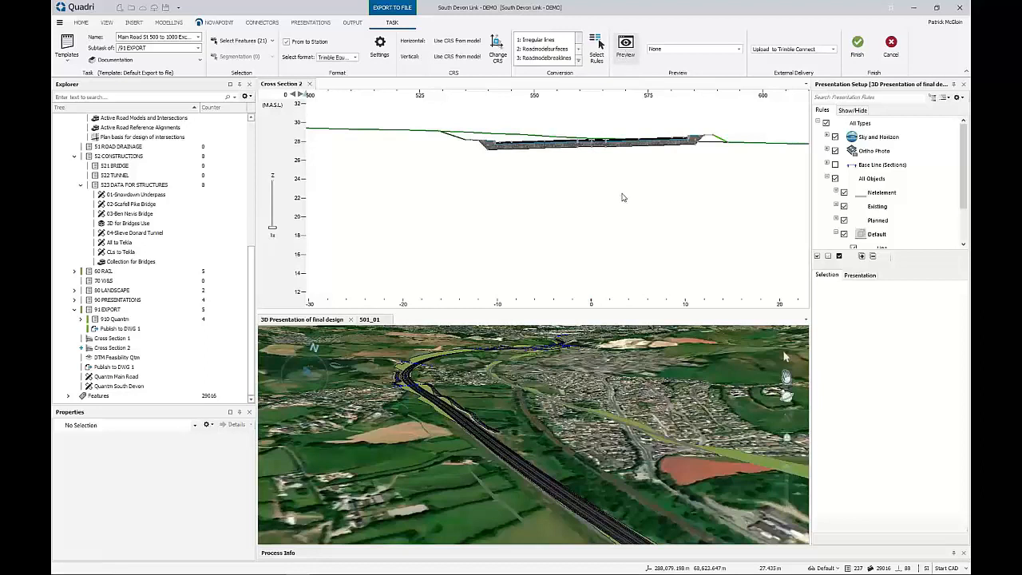
Preview the converted features and zoom onto the road surface and breaklines
click(625, 44)
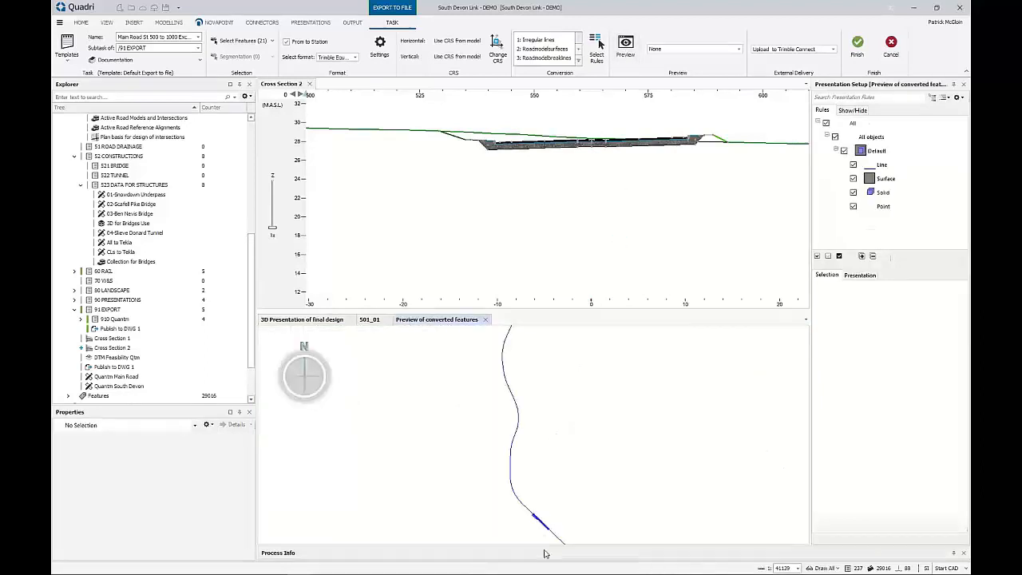
click(543, 527)
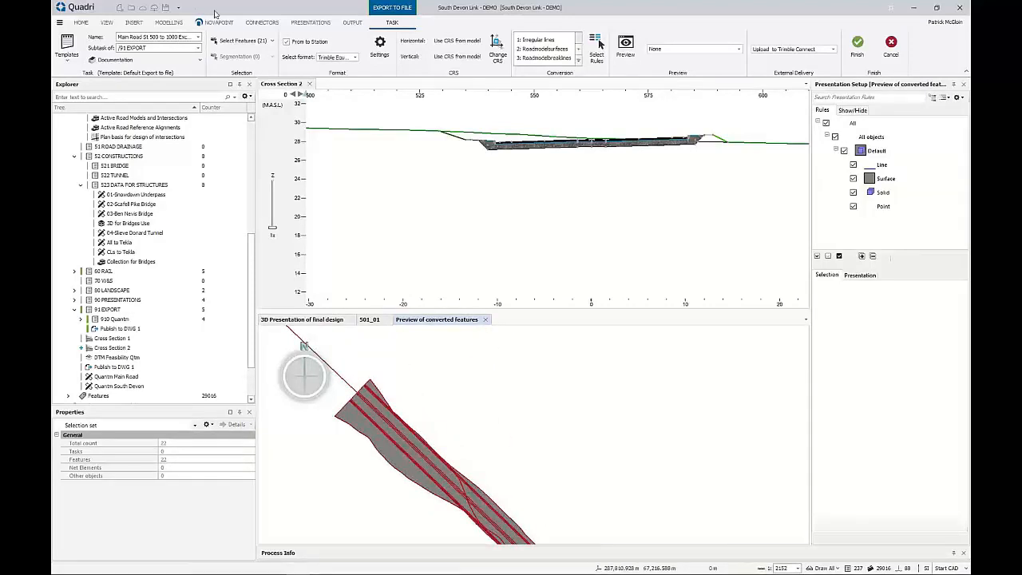
click(106, 23)
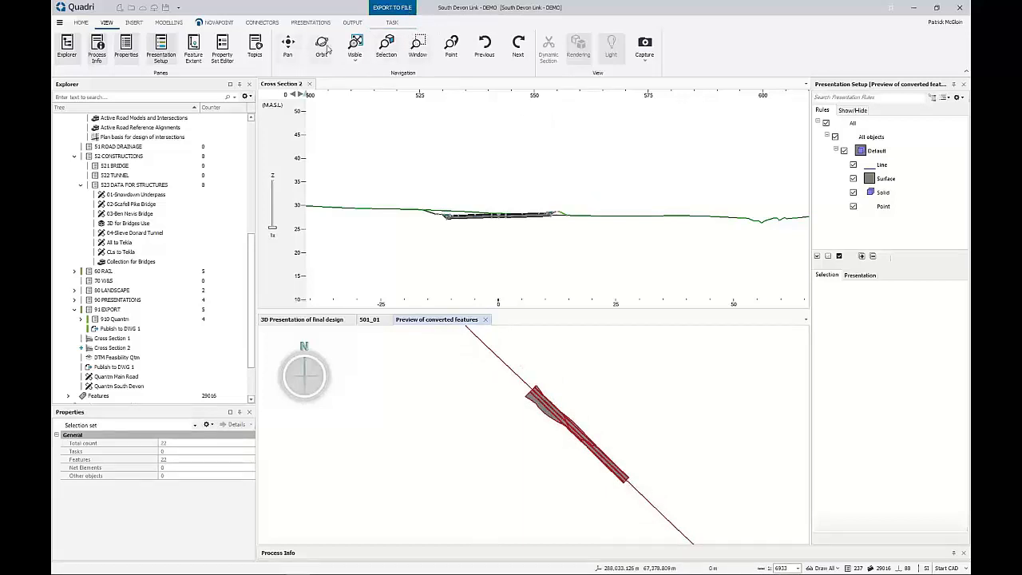
click(392, 7)
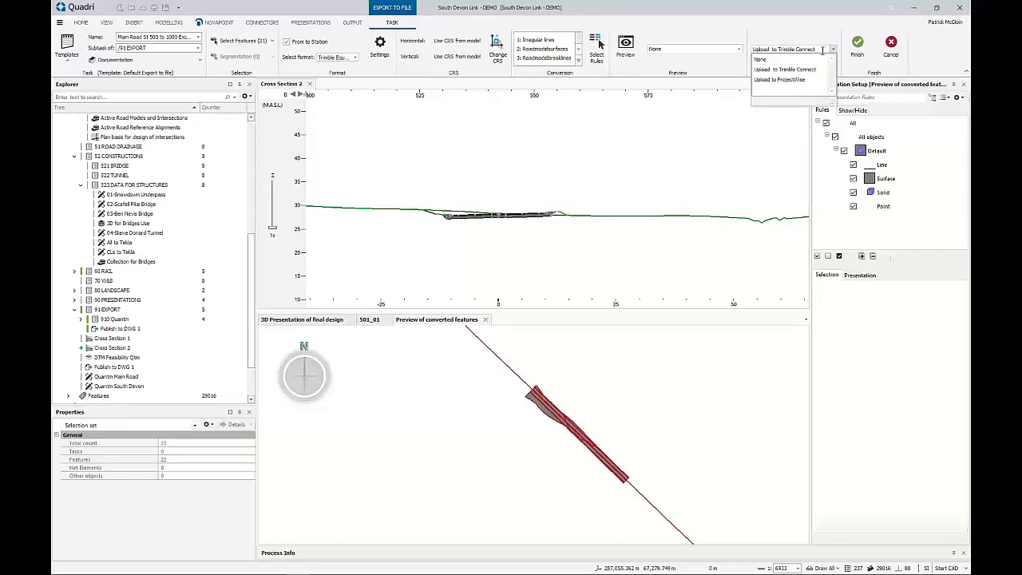
Upload the excavation export to Real World Project UK's Export to Works Manager folder
click(784, 60)
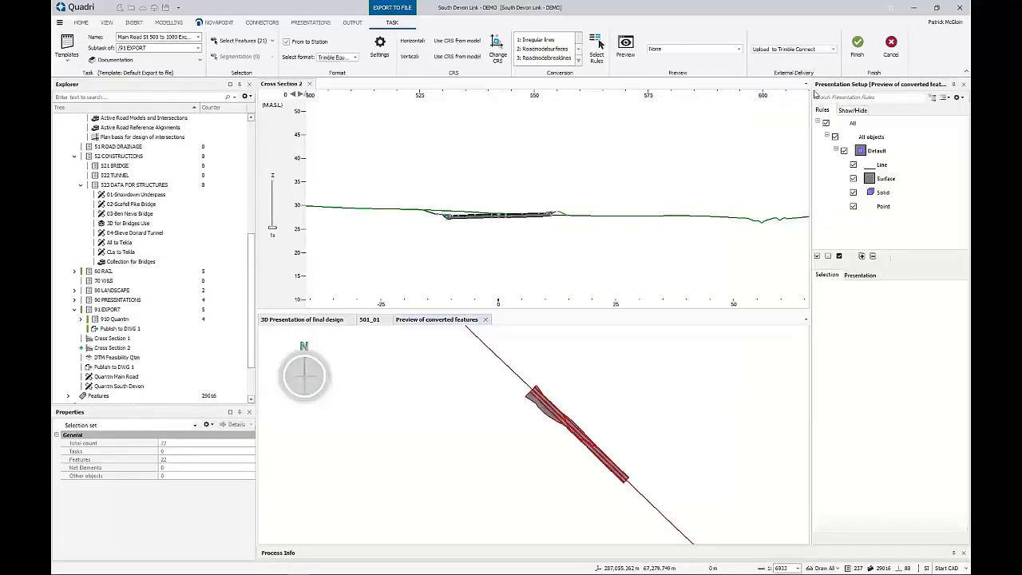
click(857, 44)
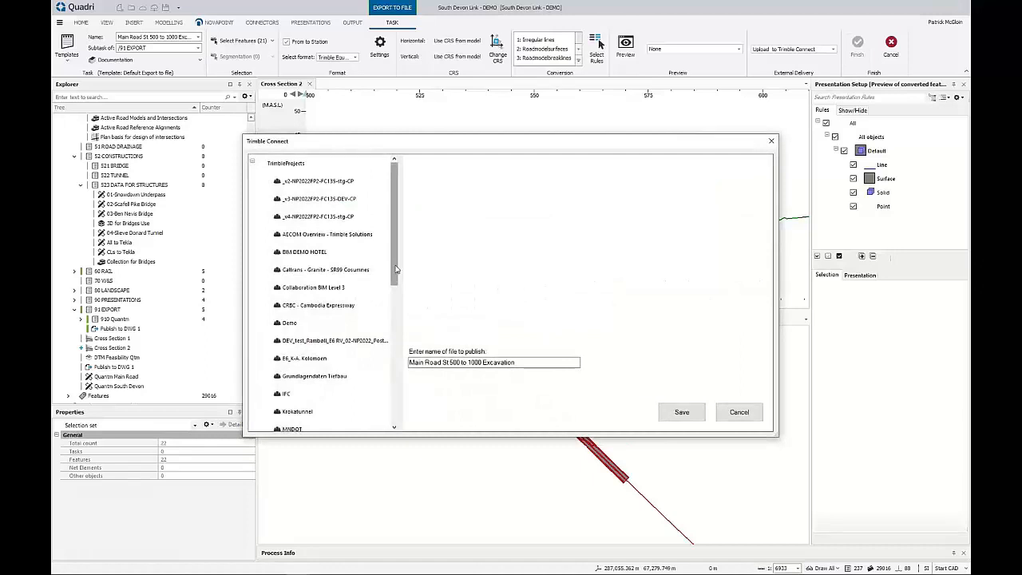
scroll(down, 3)
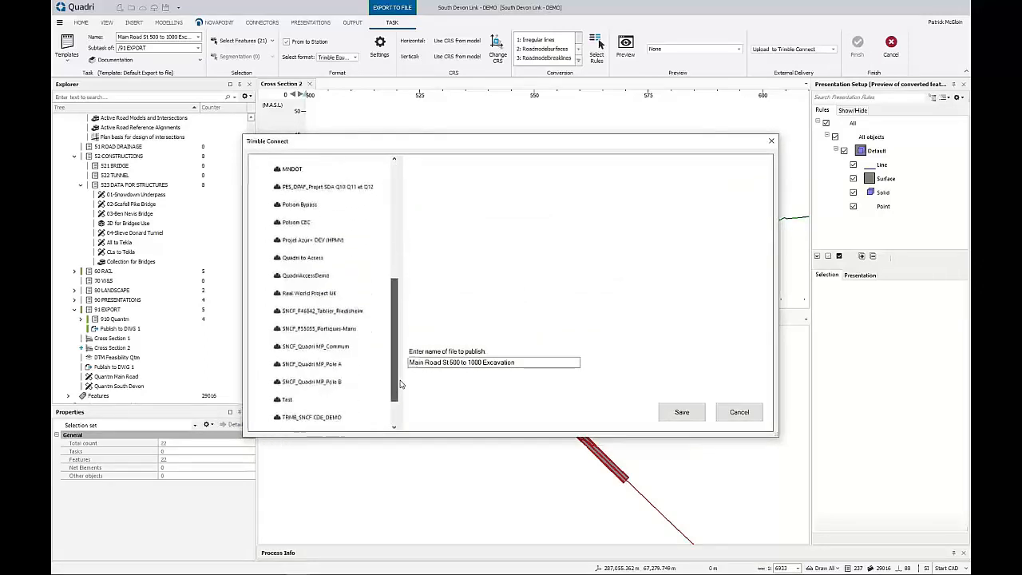
scroll(up, 3)
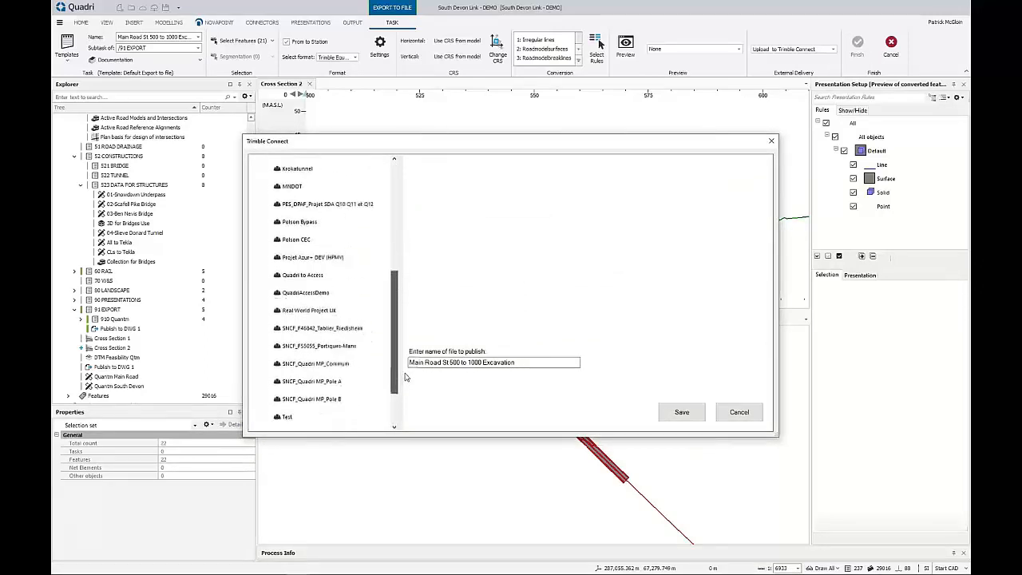
scroll(down, 3)
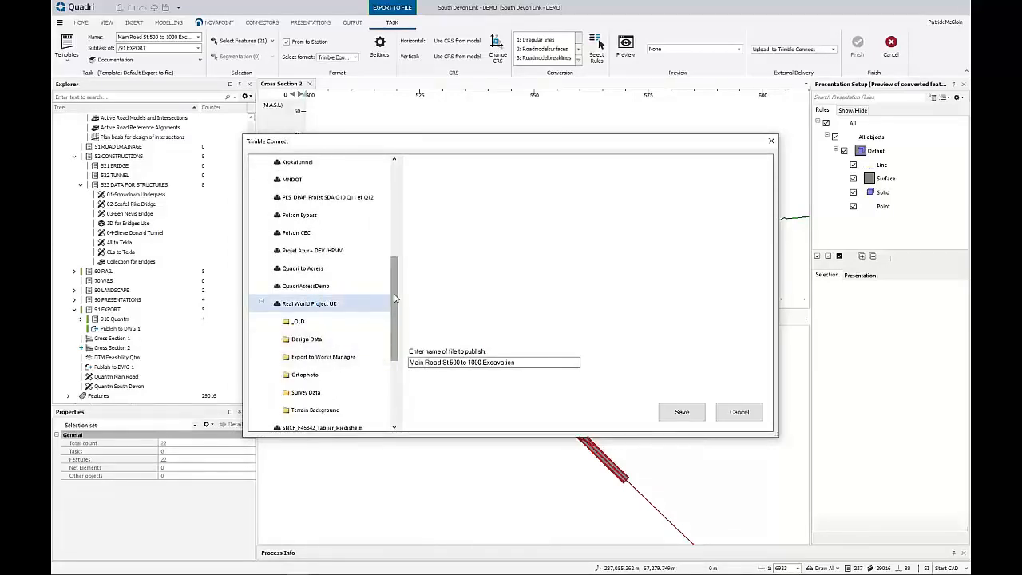
scroll(down, 3)
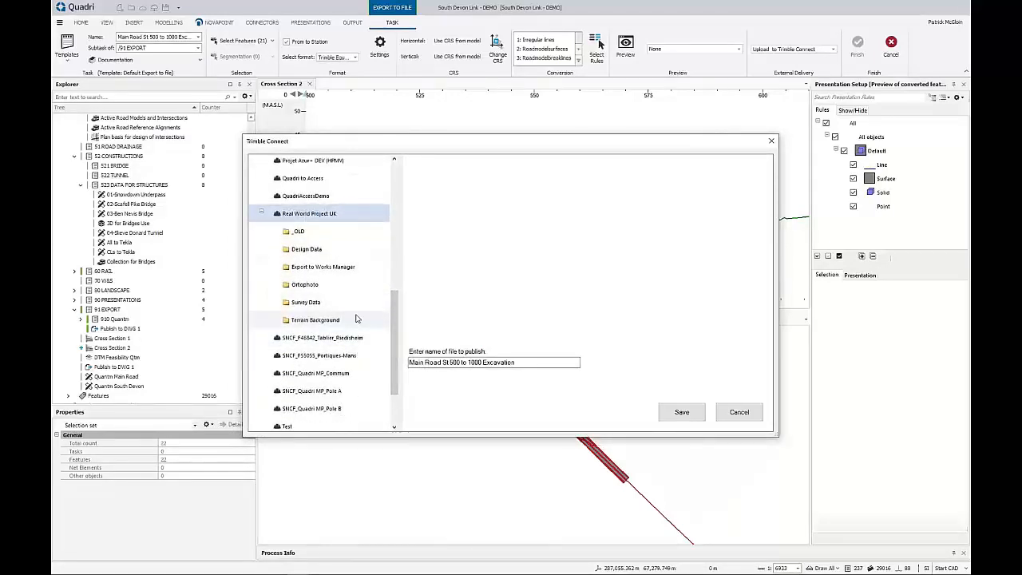
mouse_move(339, 323)
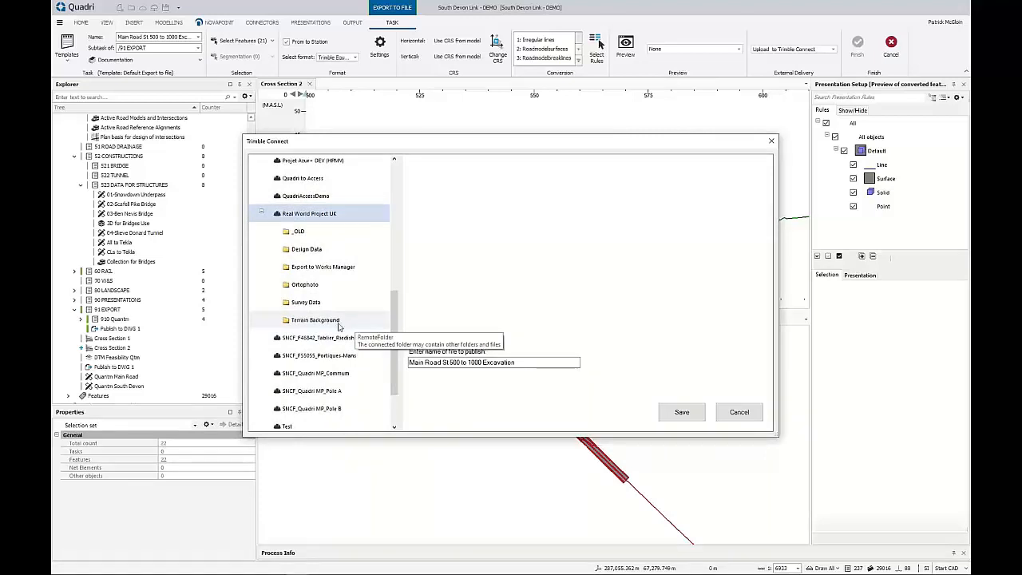
click(322, 267)
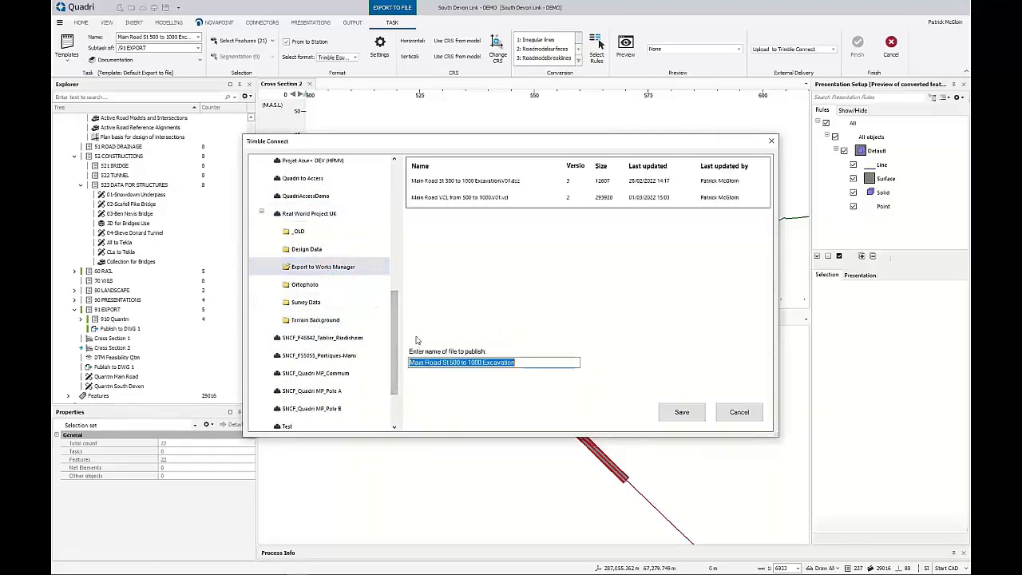
mouse_move(681, 412)
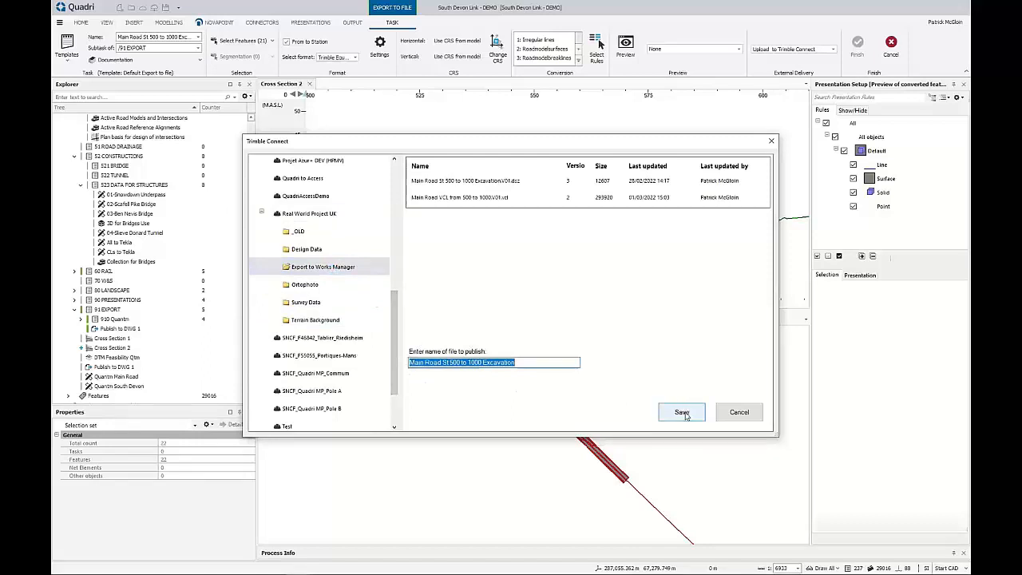
click(681, 412)
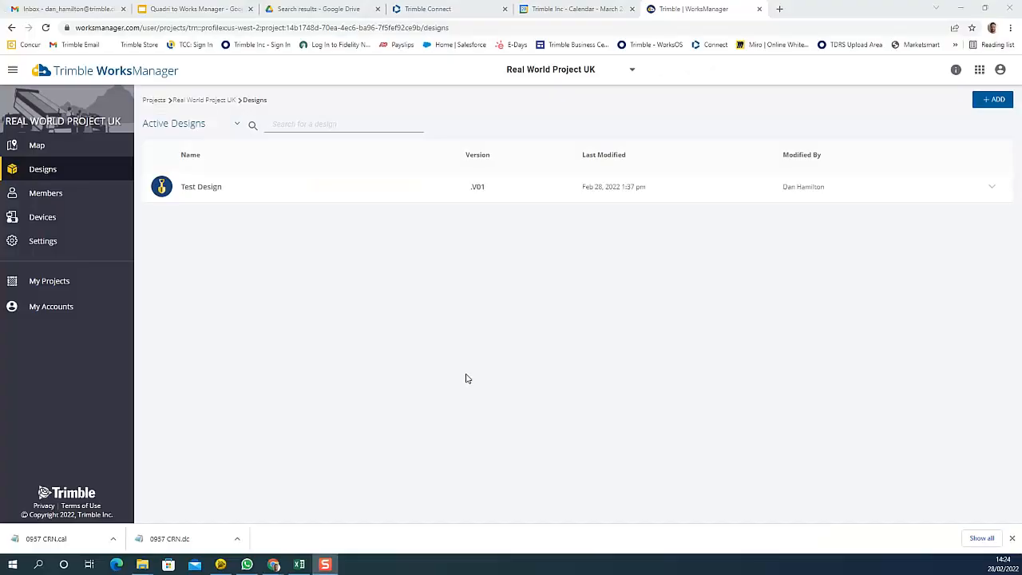
mouse_move(435, 283)
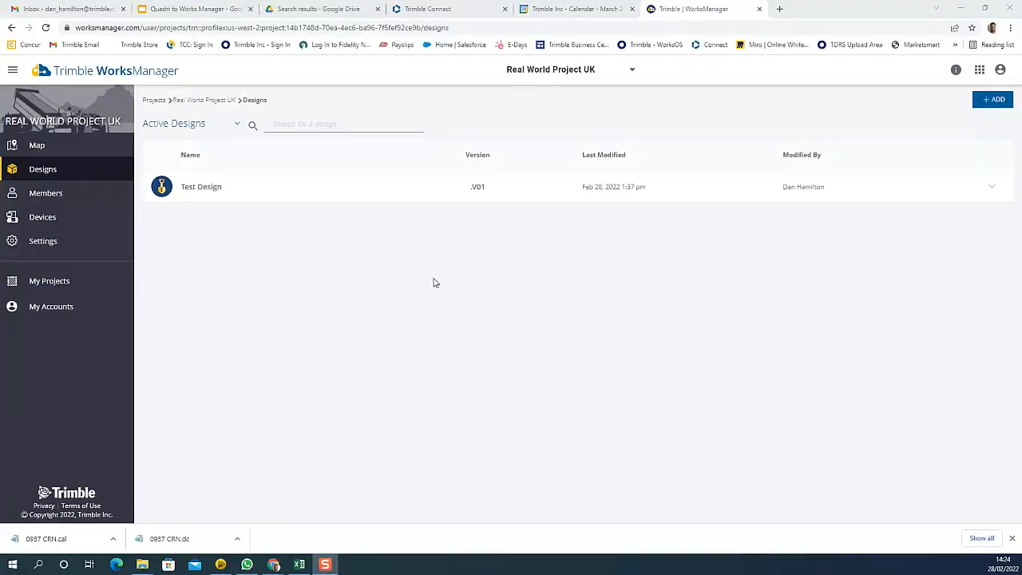
mouse_move(416, 357)
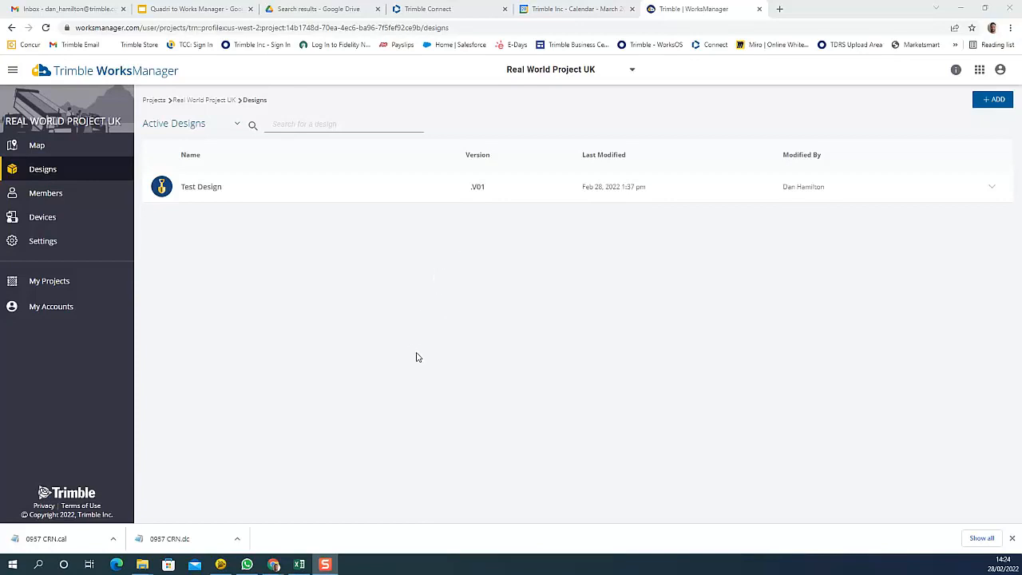
mouse_move(67, 169)
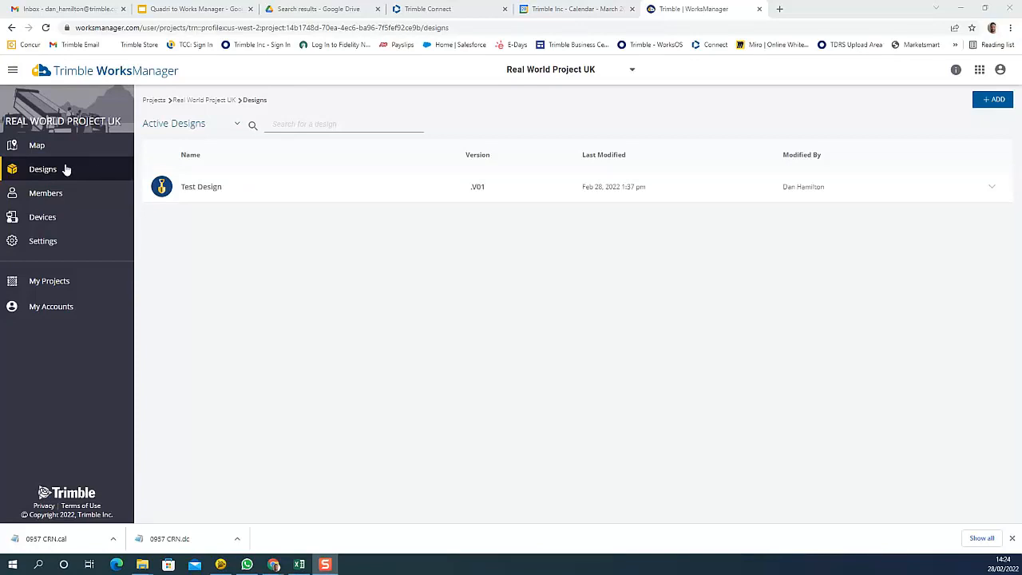
mouse_move(994, 99)
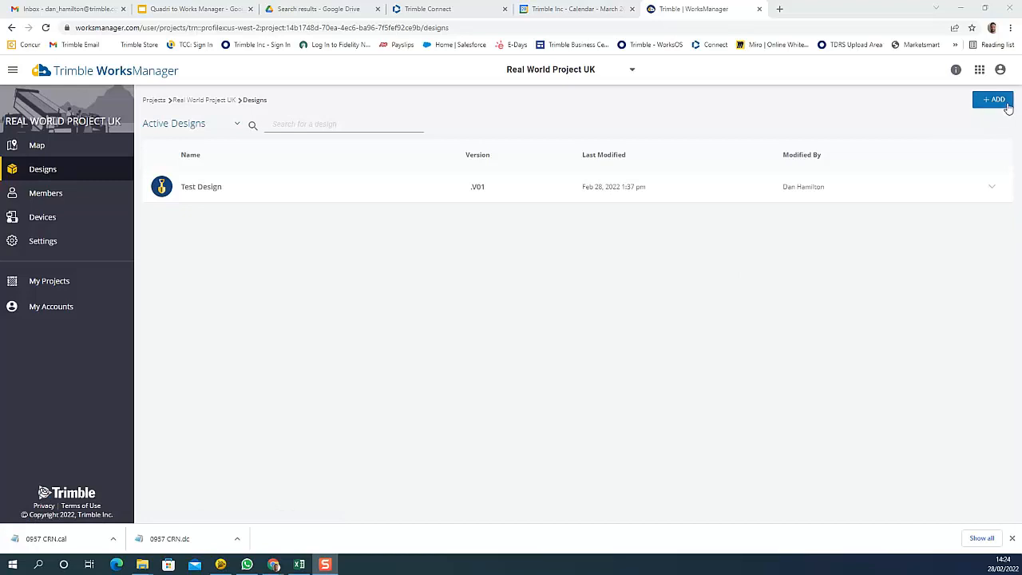
Add a new design named 'Test 2' and import its surface from Trimble Connect
click(993, 99)
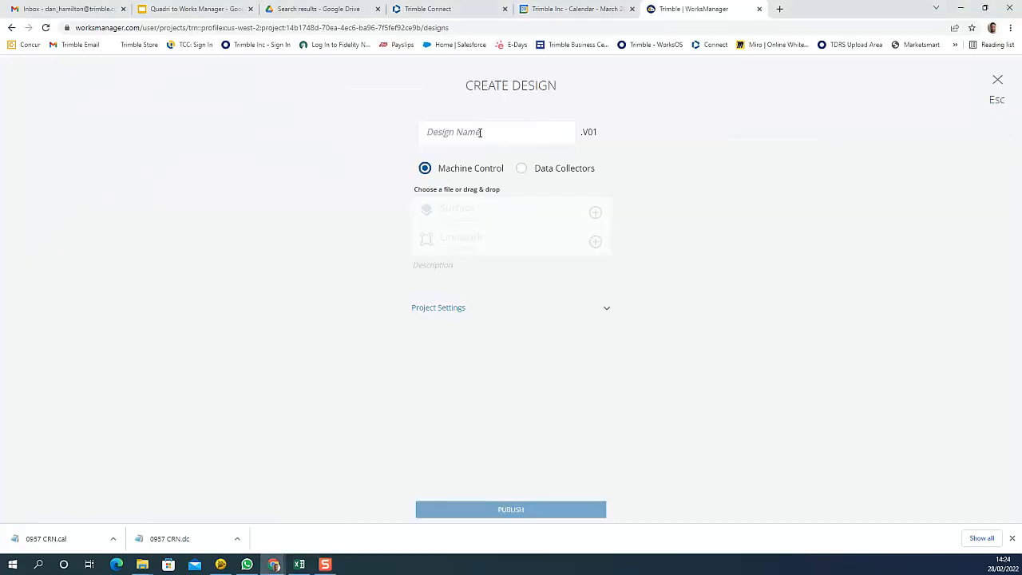
text(Test 2)
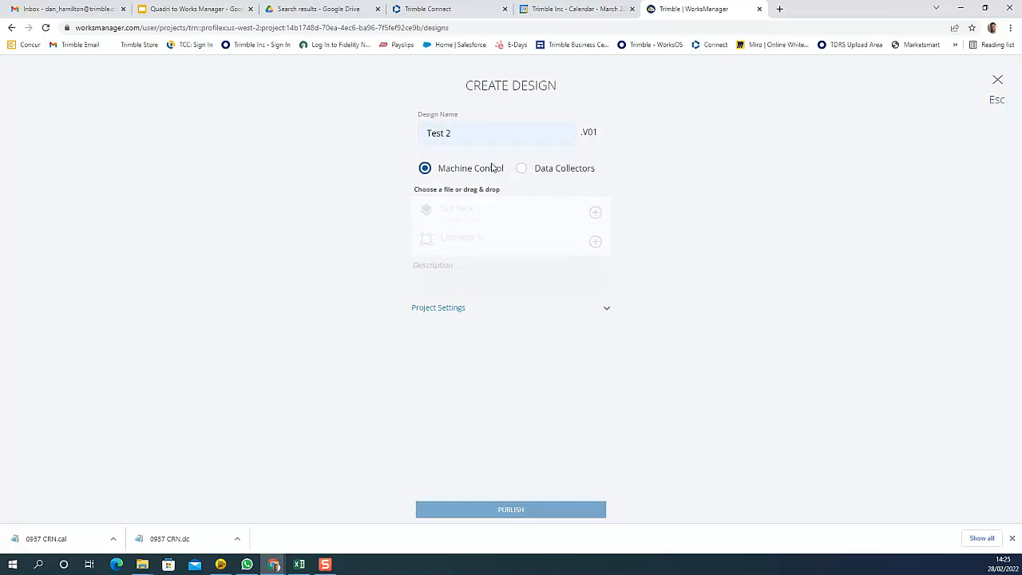
mouse_move(573, 163)
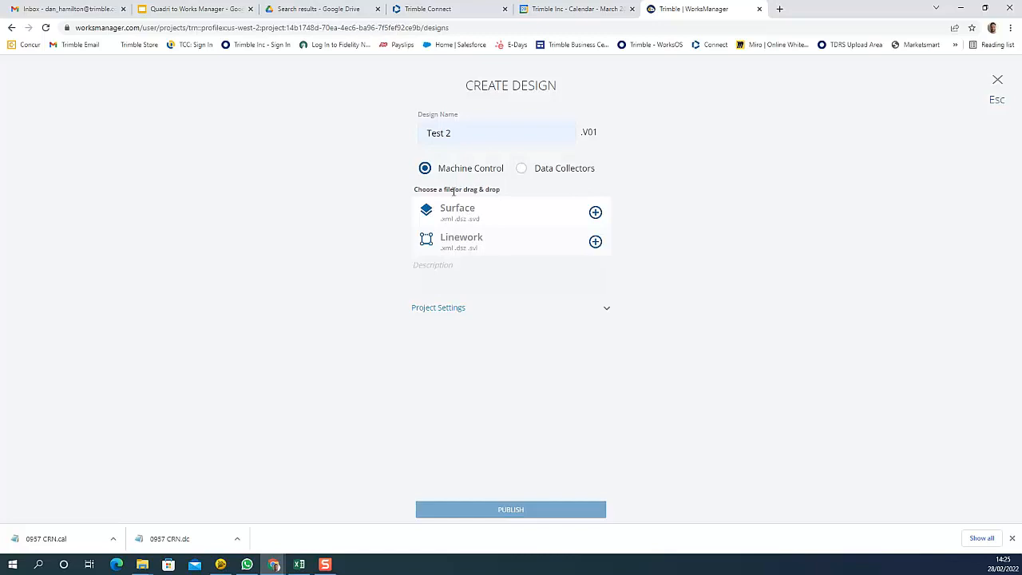
click(594, 212)
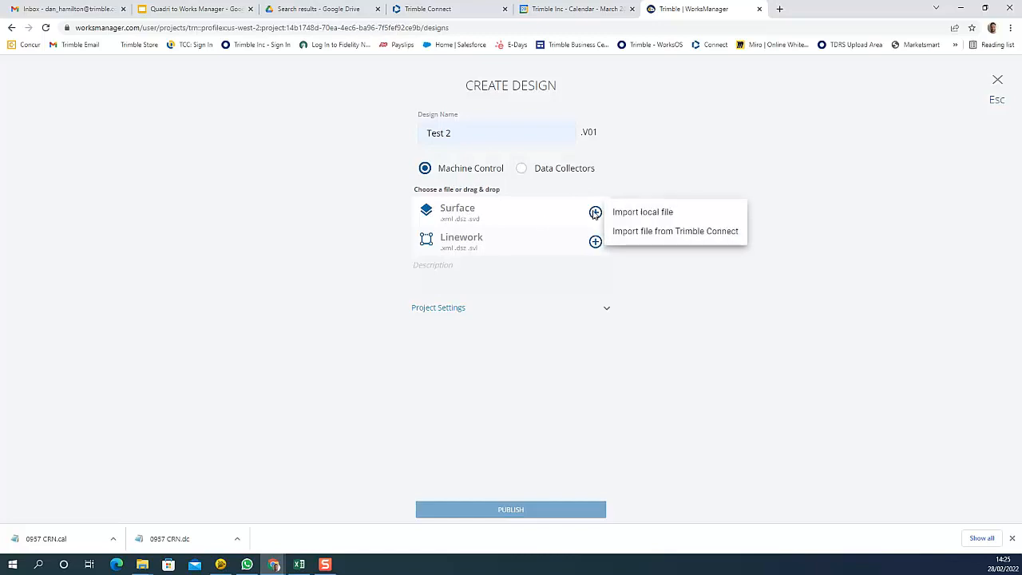
mouse_move(650, 235)
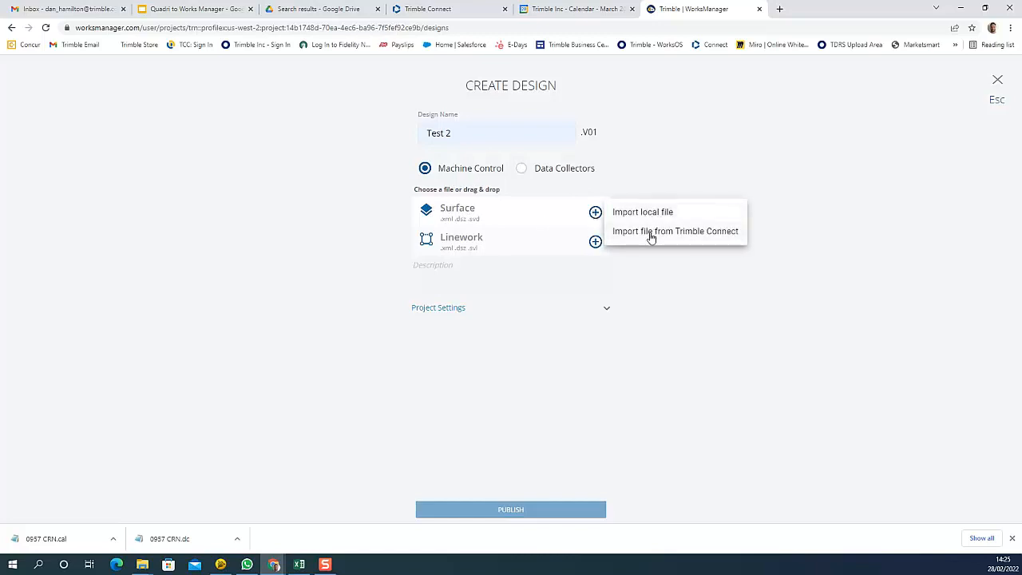
click(675, 231)
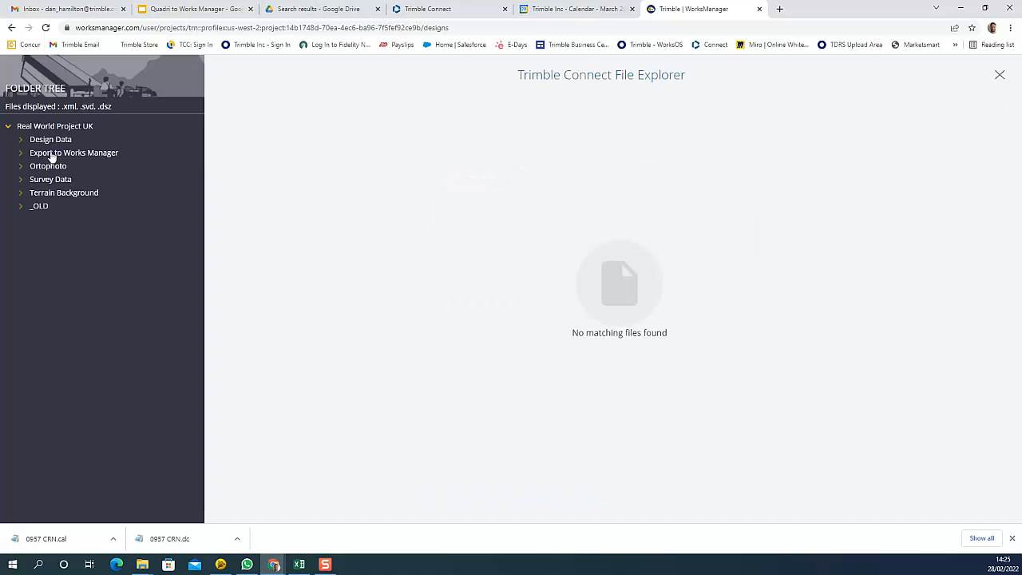
Pick Main Road St 500 to 1000 Excavation.V01.dsz from the Export to Works Manager folder
click(50, 139)
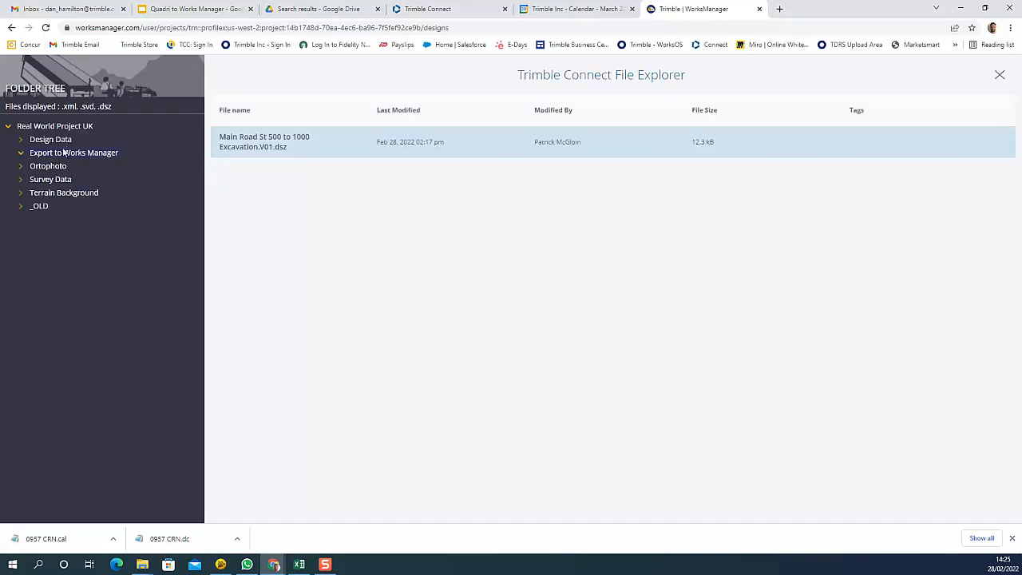
mouse_move(92, 161)
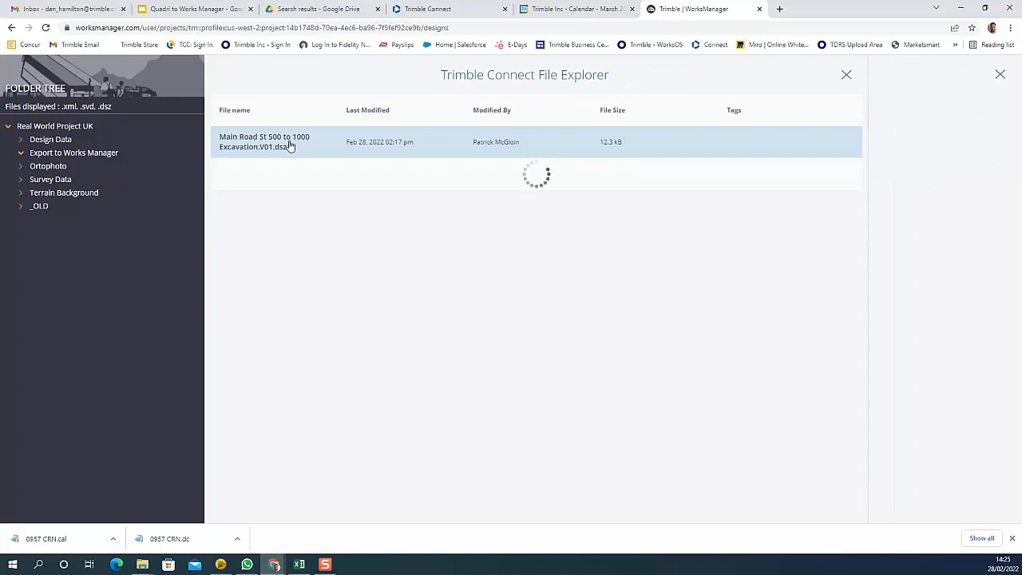
click(265, 141)
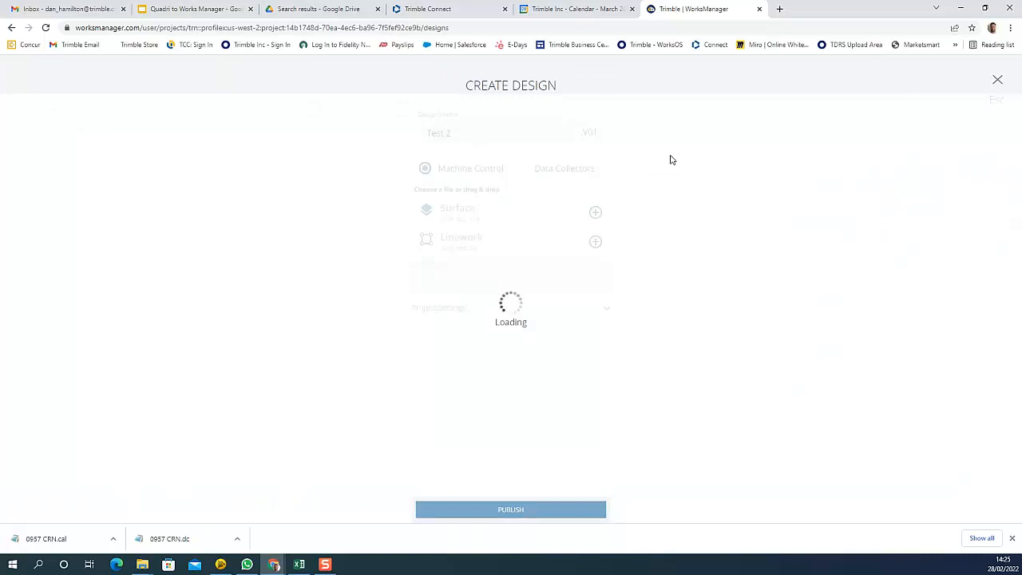
mouse_move(516, 156)
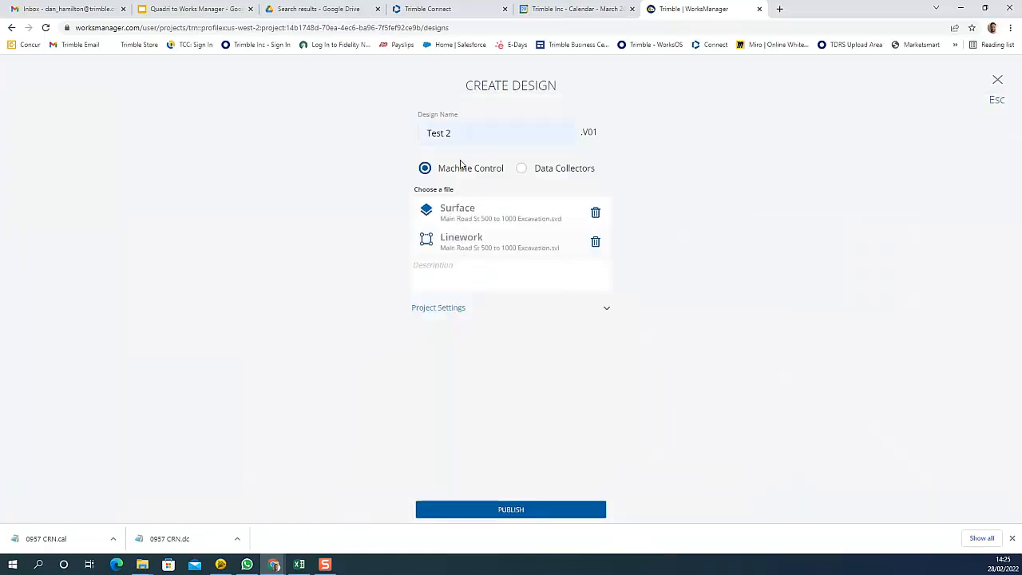
mouse_move(501, 218)
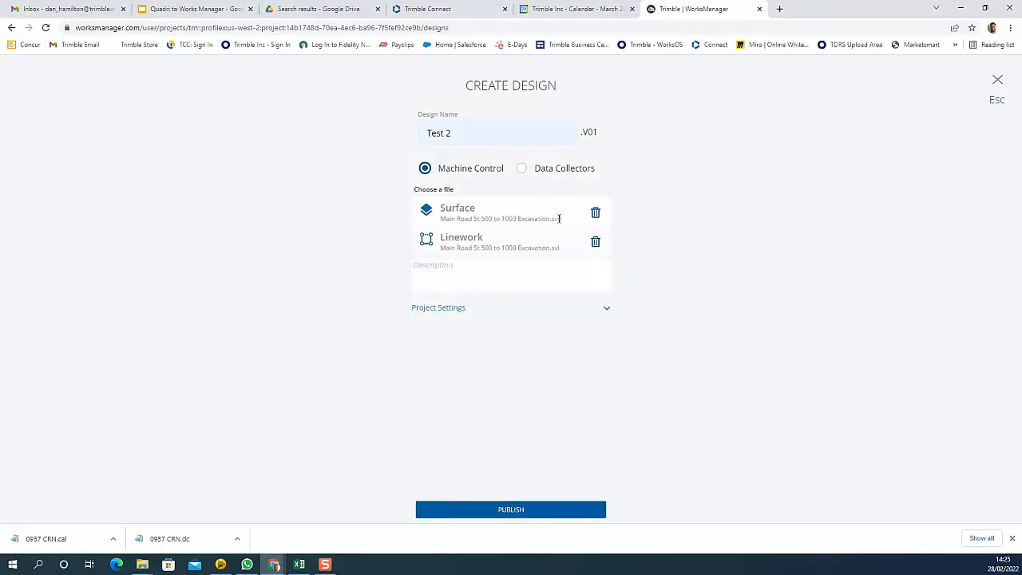
mouse_move(650, 396)
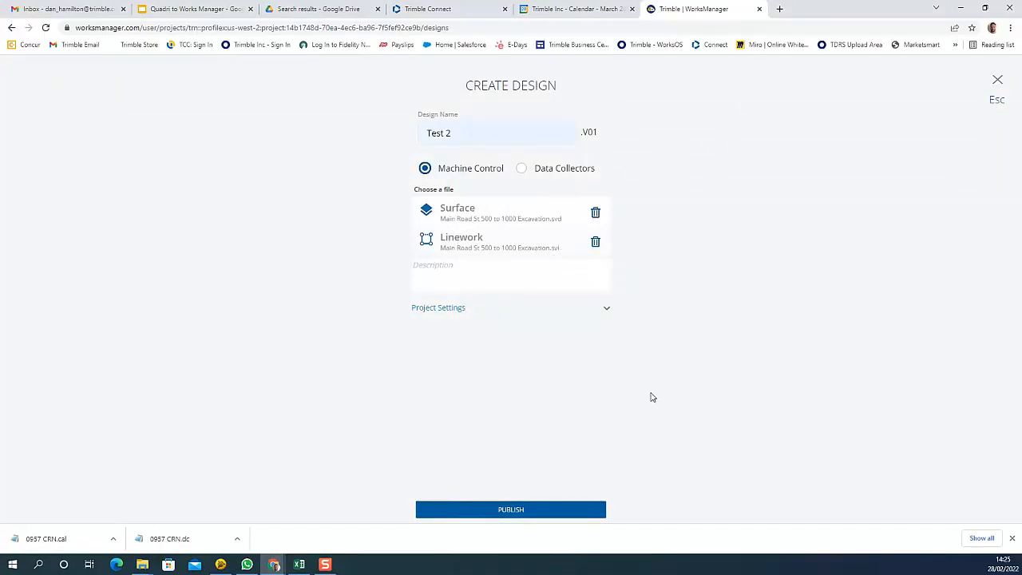
Publish the Test 2 design to all machines
click(510, 509)
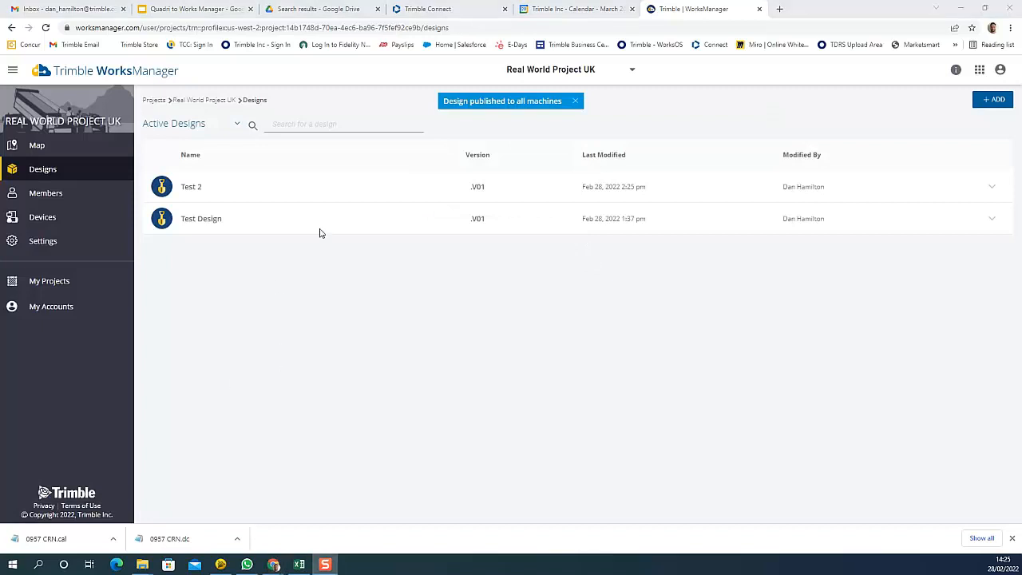
mouse_move(214, 186)
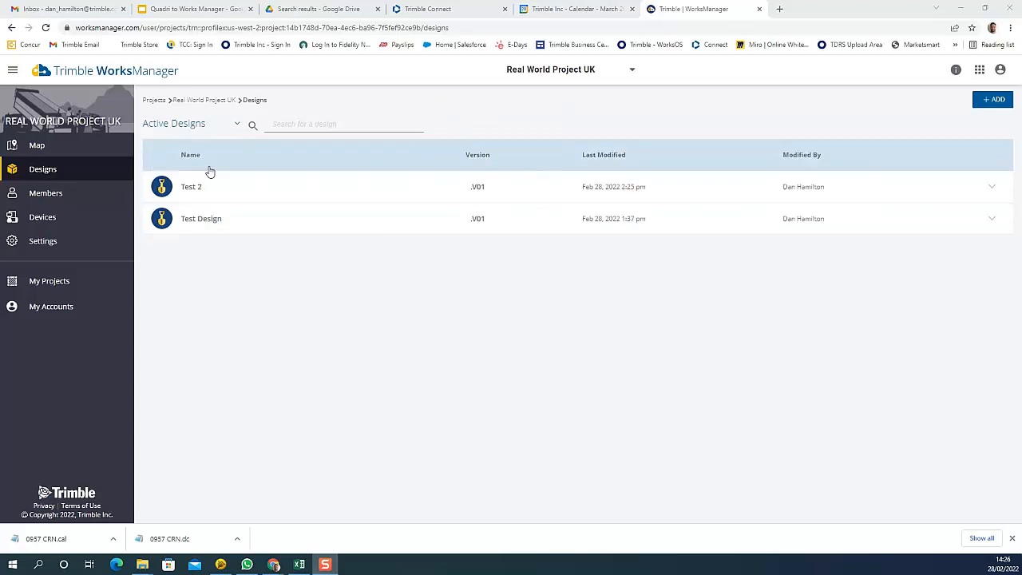
mouse_move(224, 186)
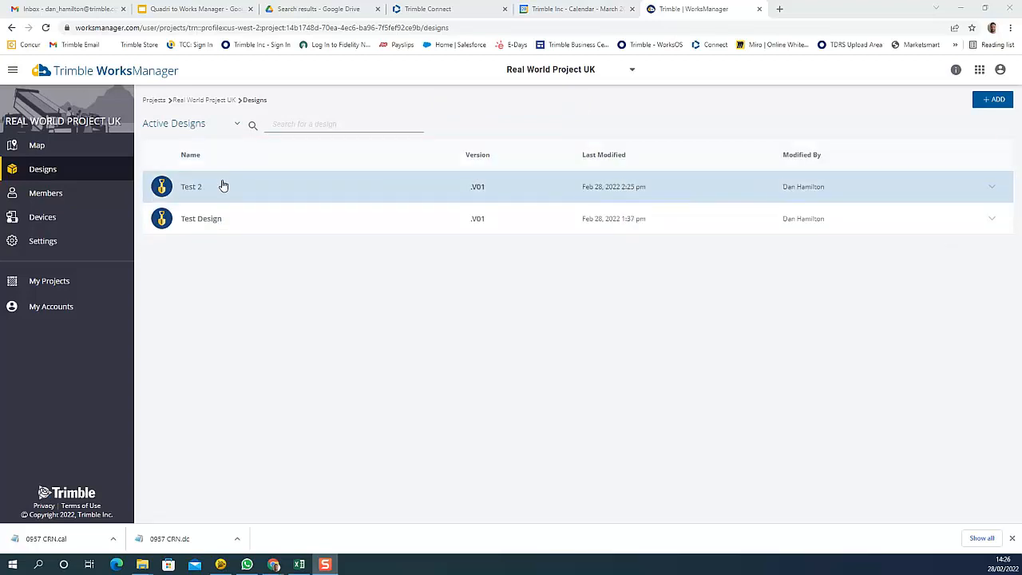